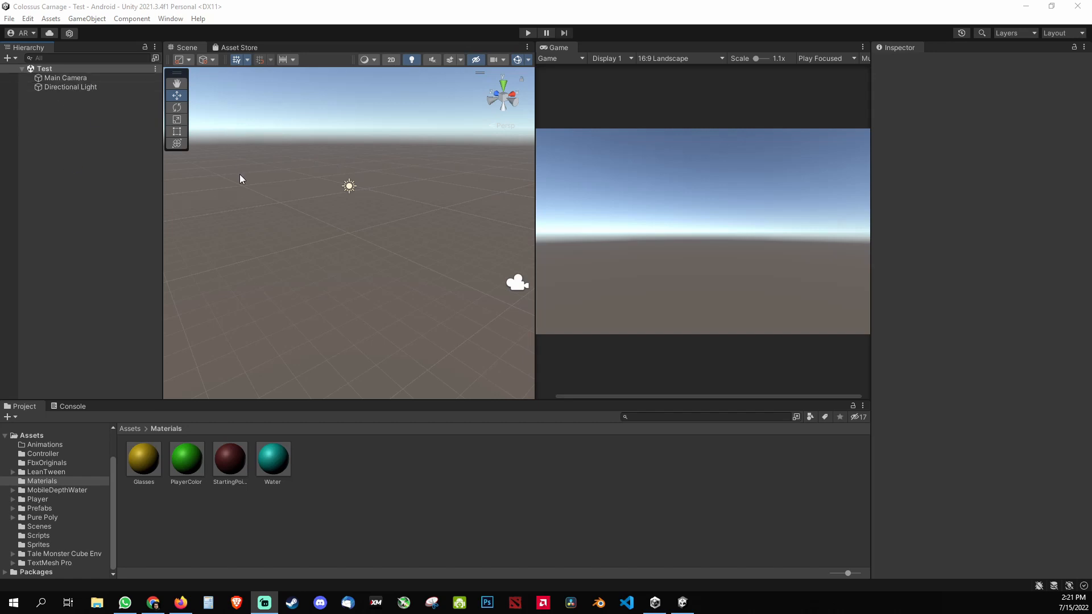
mouse_move(321, 200)
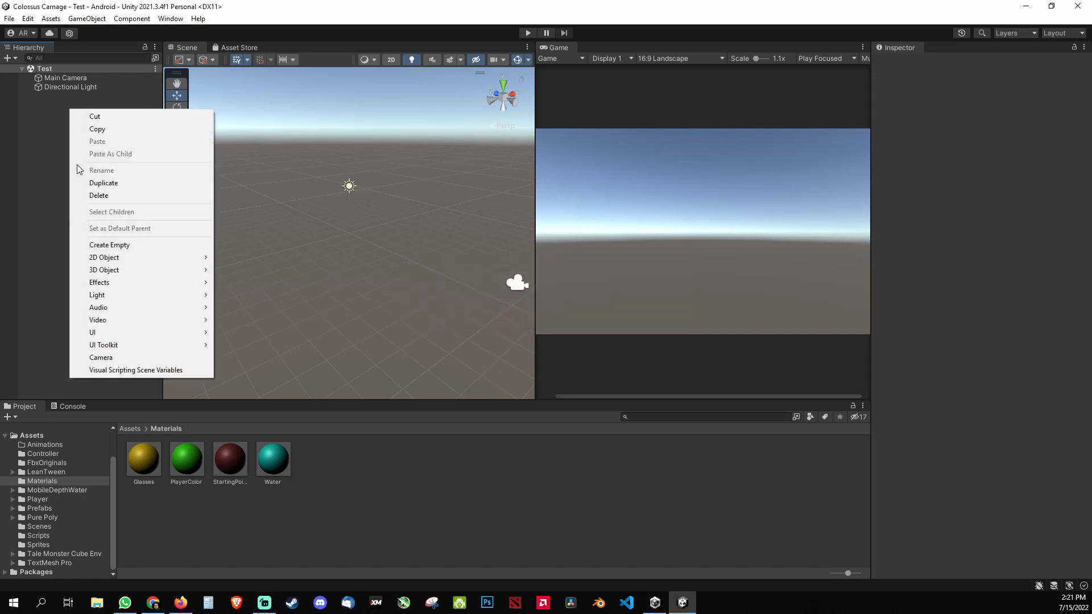
mouse_move(104, 269)
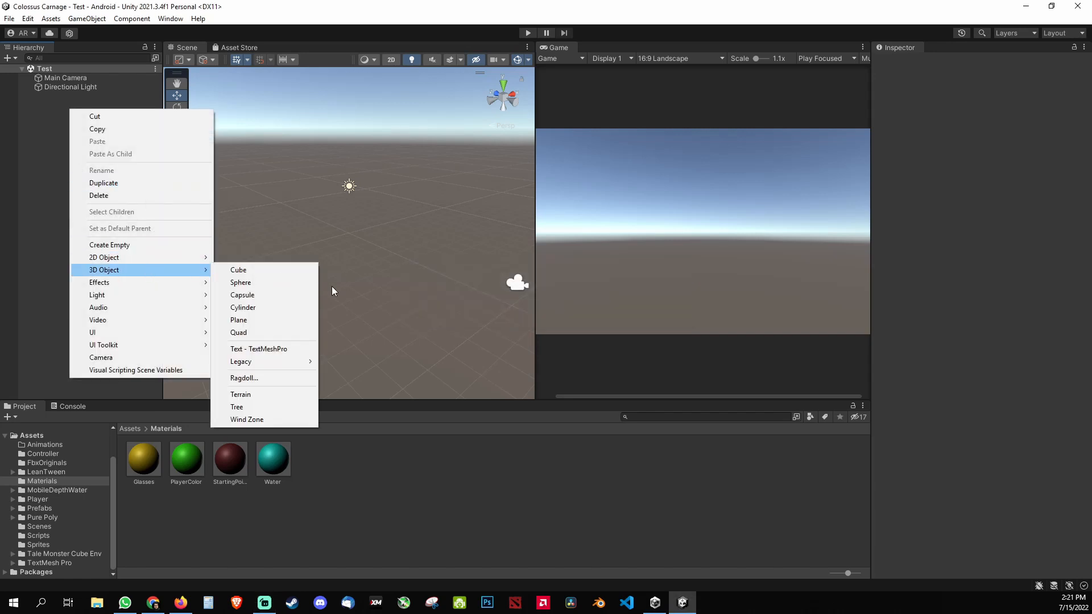
Create a capsule named Player and colour it with the green PlayerColor material.
click(241, 295)
text(Player)
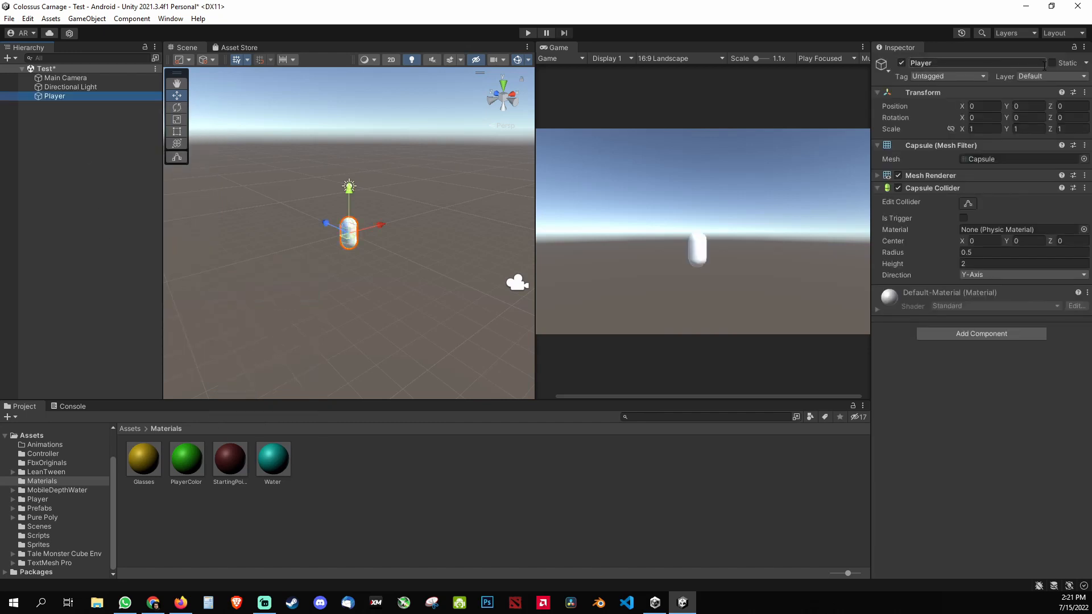
drag(185, 456, 348, 233)
text(Platform)
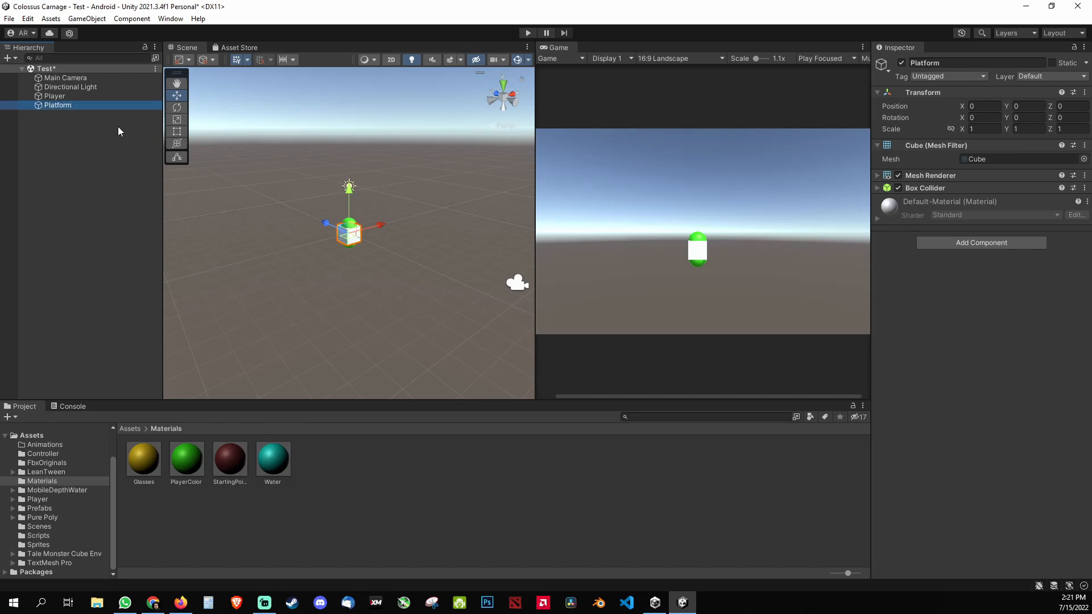
Set Platform Scale X to 5 and Position Y to -2, then raise Player to about y 6.5.
click(982, 129)
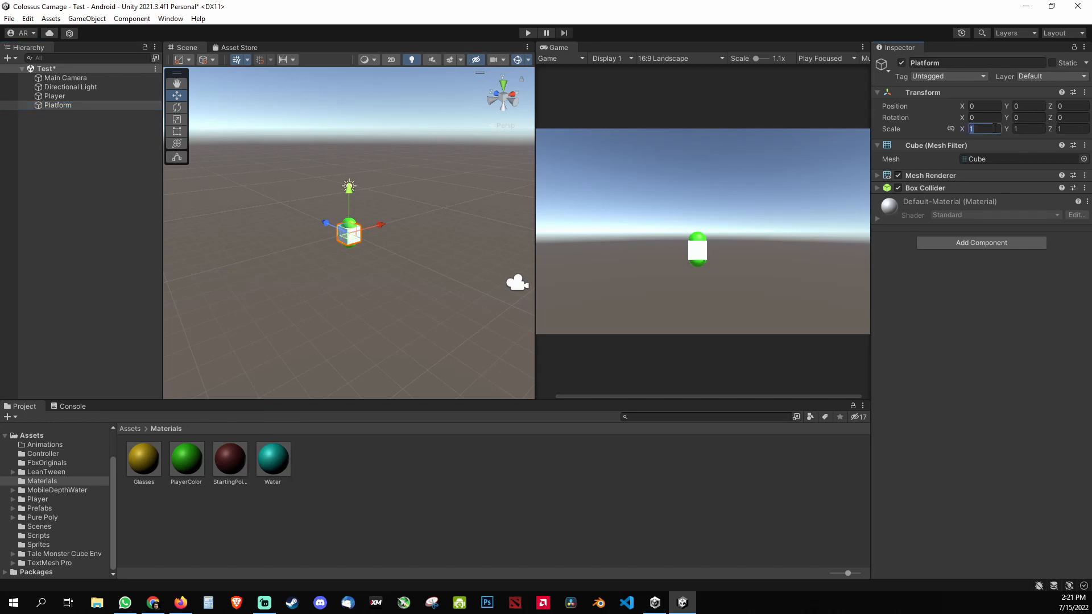
text(5)
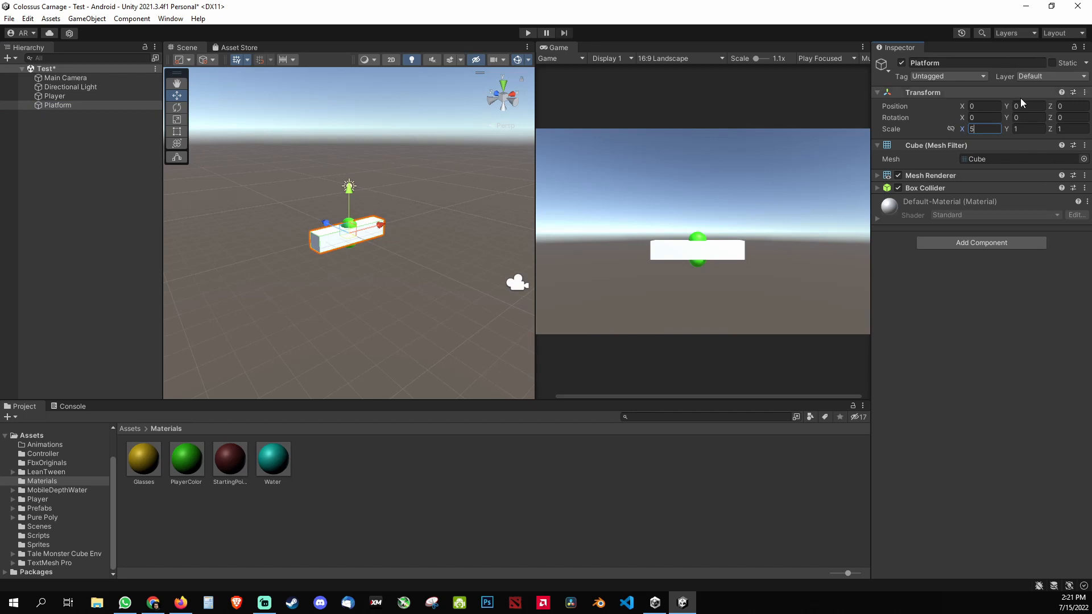
text(-2)
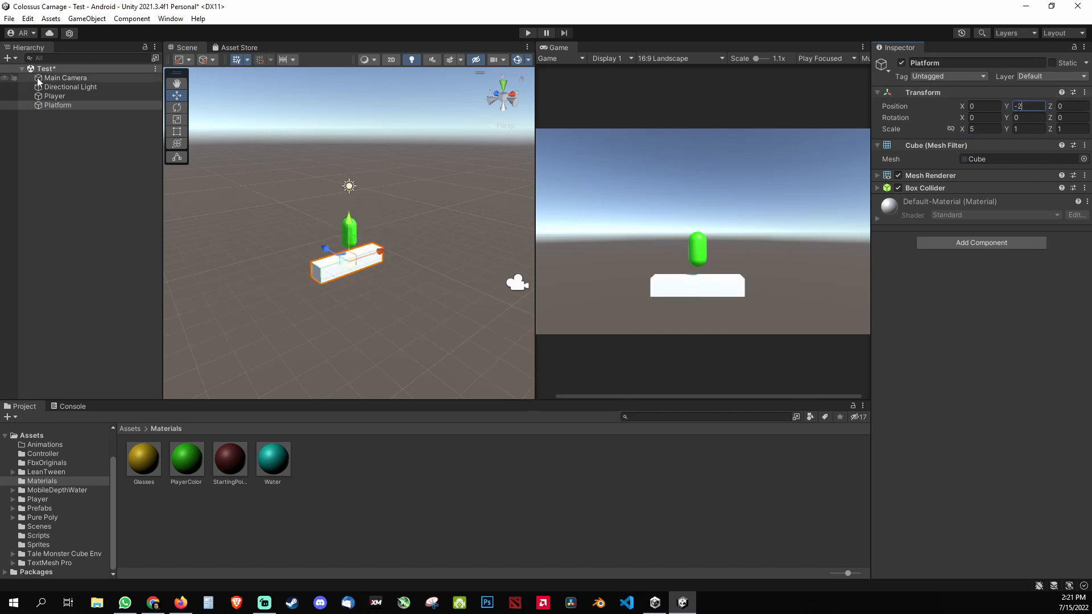
click(55, 95)
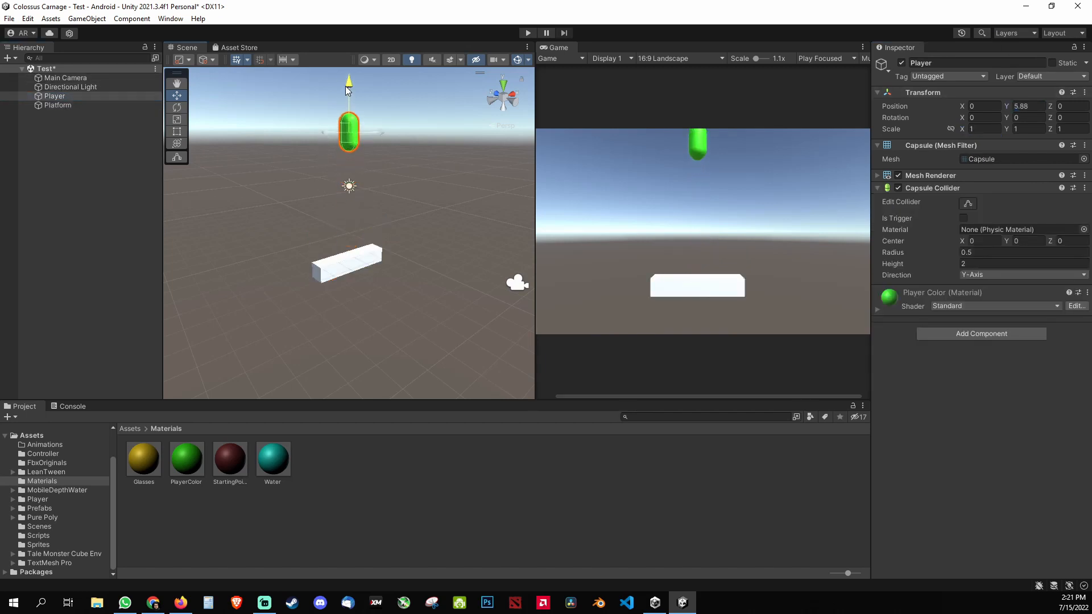
drag(348, 132, 348, 112)
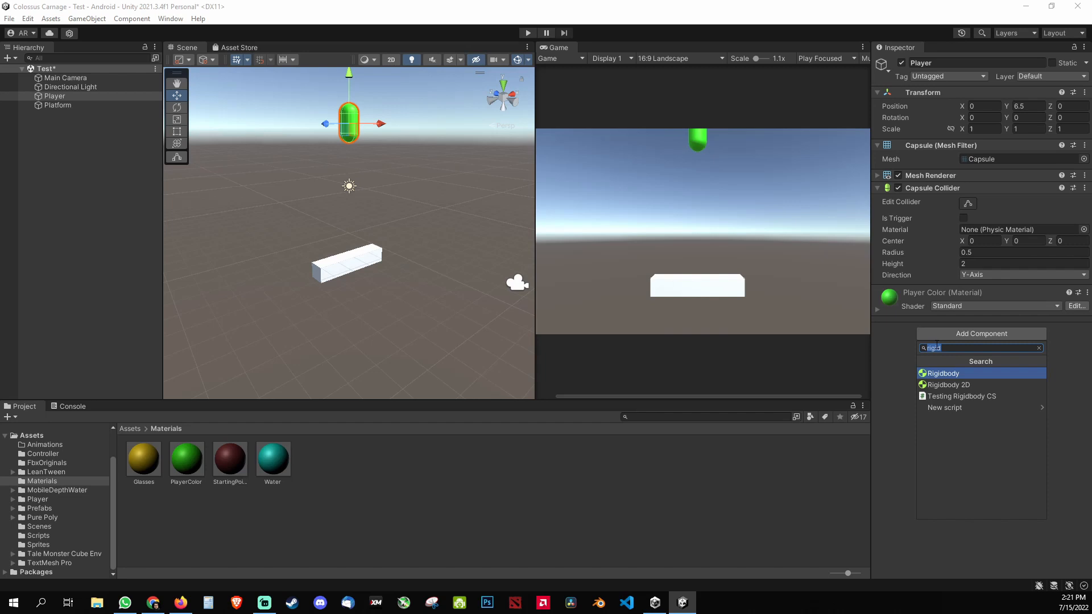
Add a Rigidbody to Player and lower the capsule to about 4.76 above the platform.
click(943, 373)
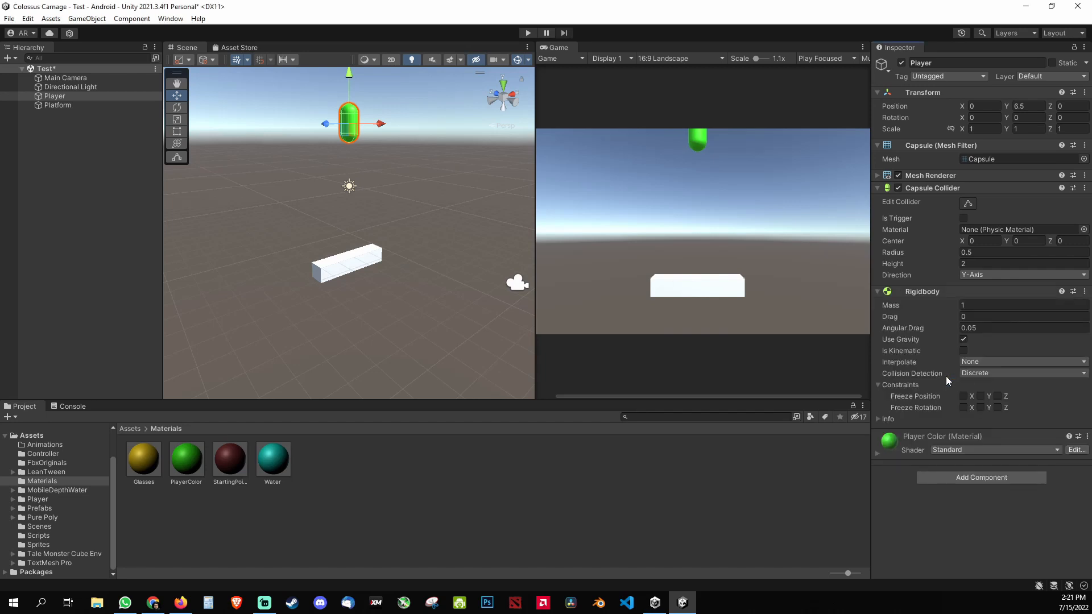
mouse_move(929, 340)
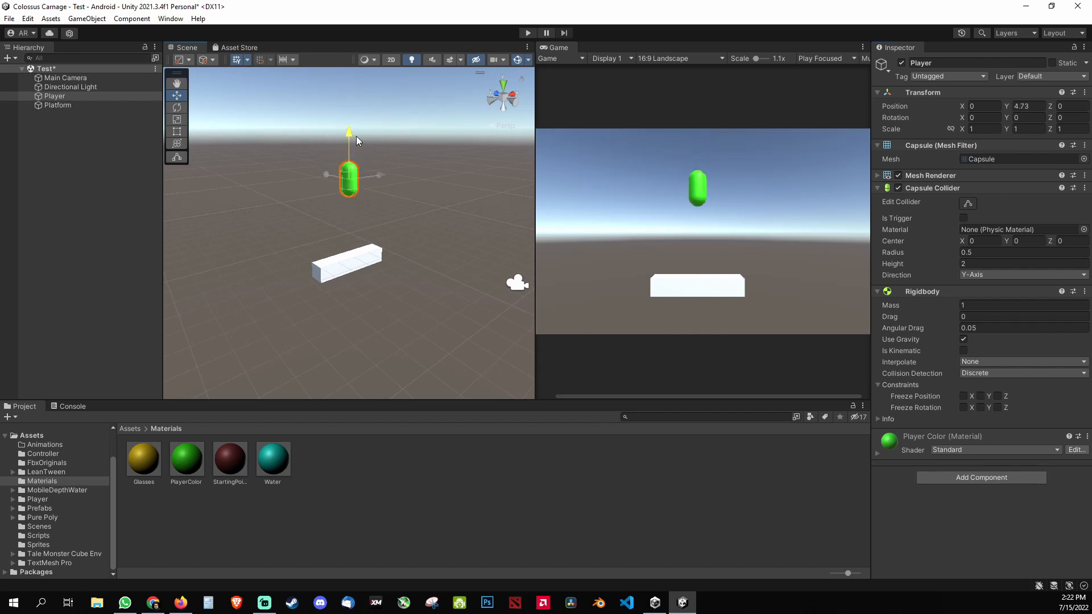
drag(349, 132, 350, 105)
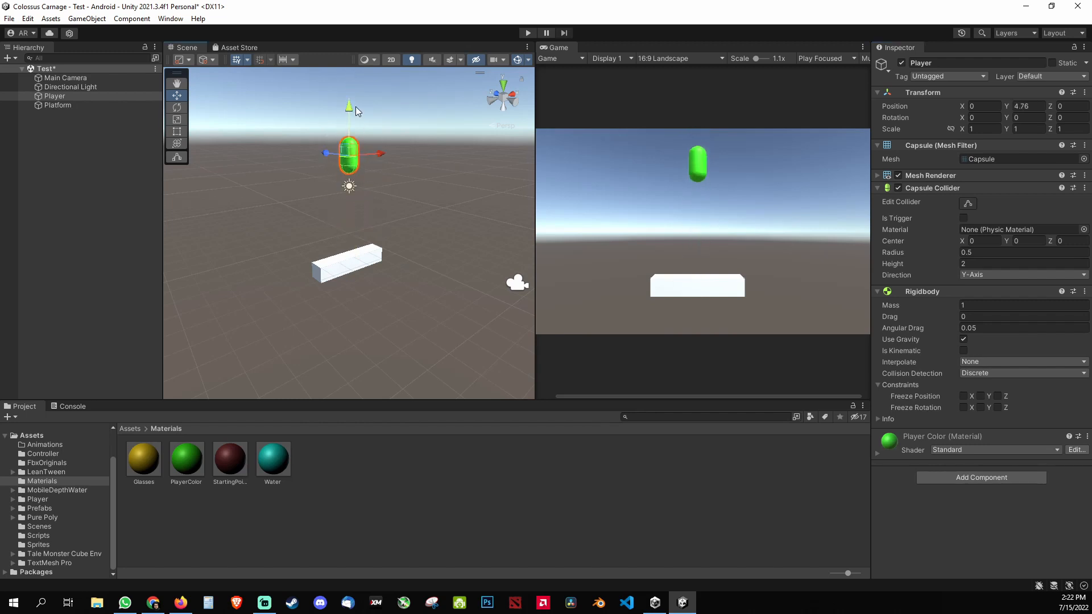
click(57, 105)
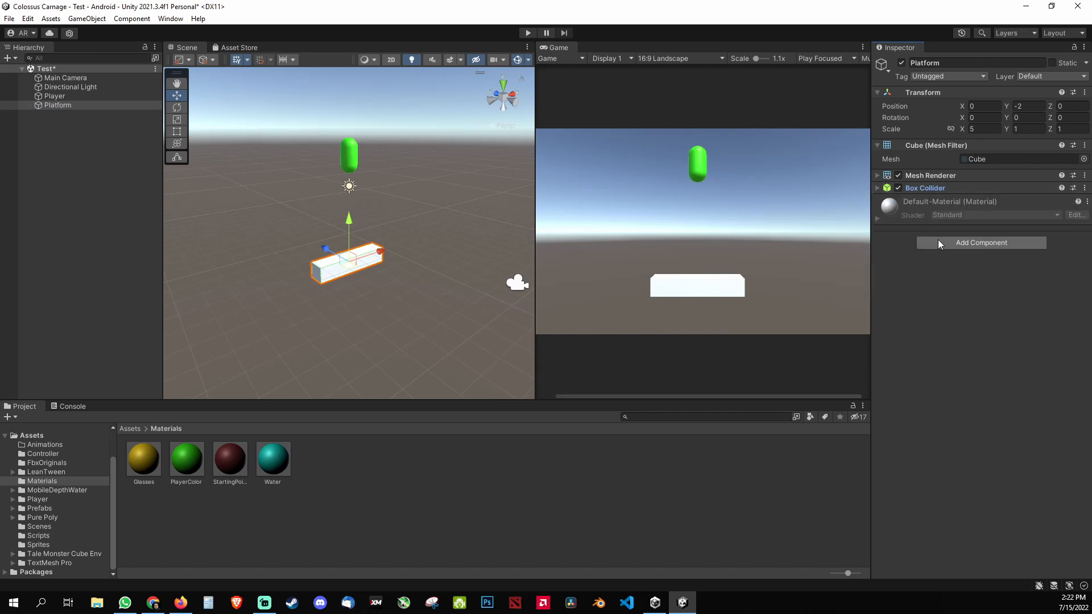
Add a Rigidbody to Platform with Use Gravity off and Freeze Rotation on X, Y and Z.
click(980, 243)
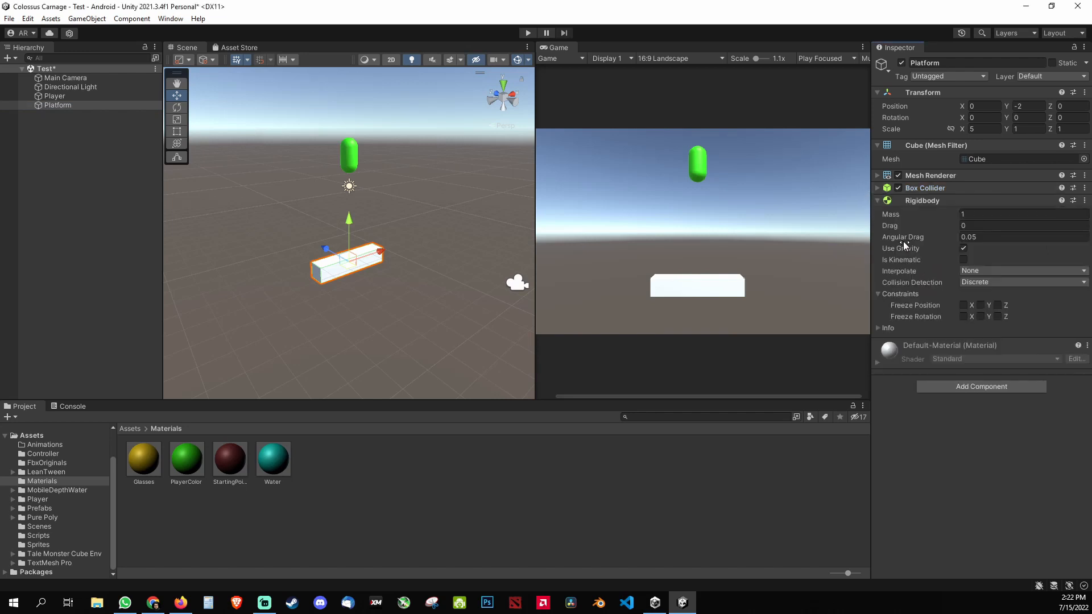
click(963, 249)
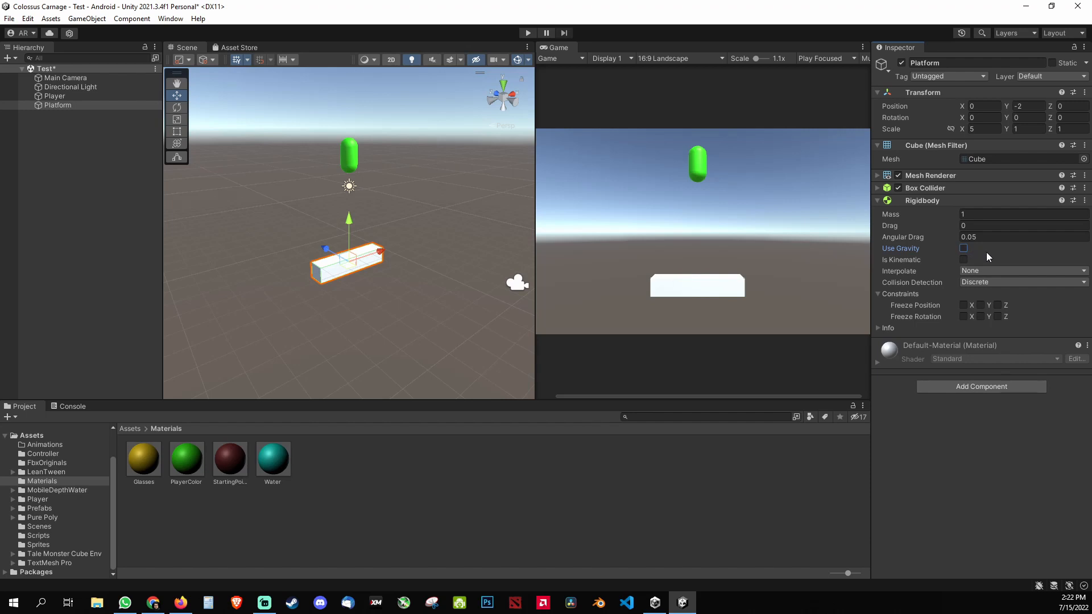
mouse_move(655, 259)
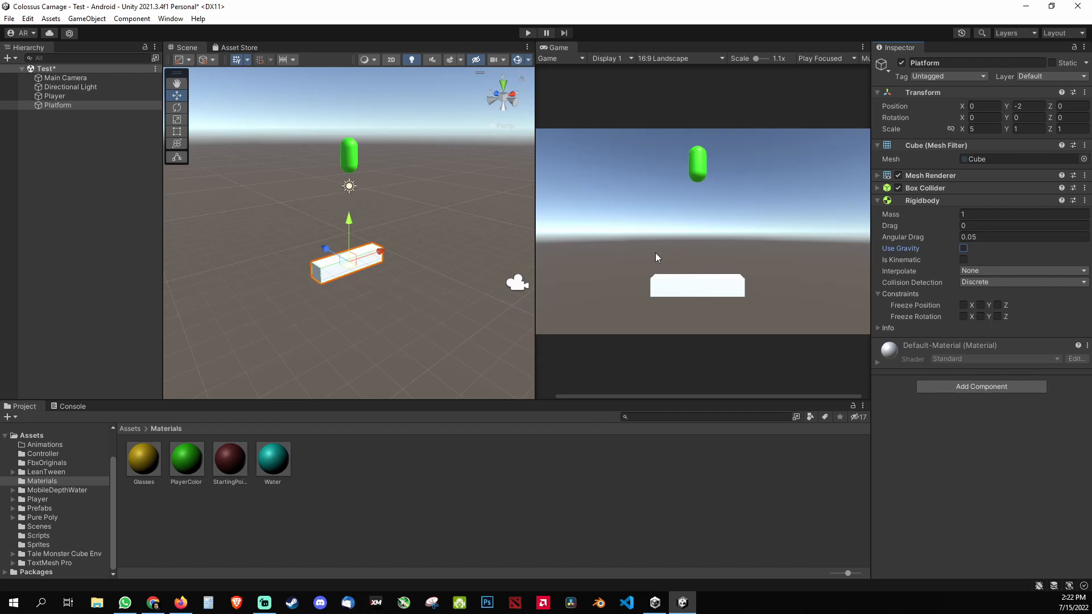
mouse_move(546, 300)
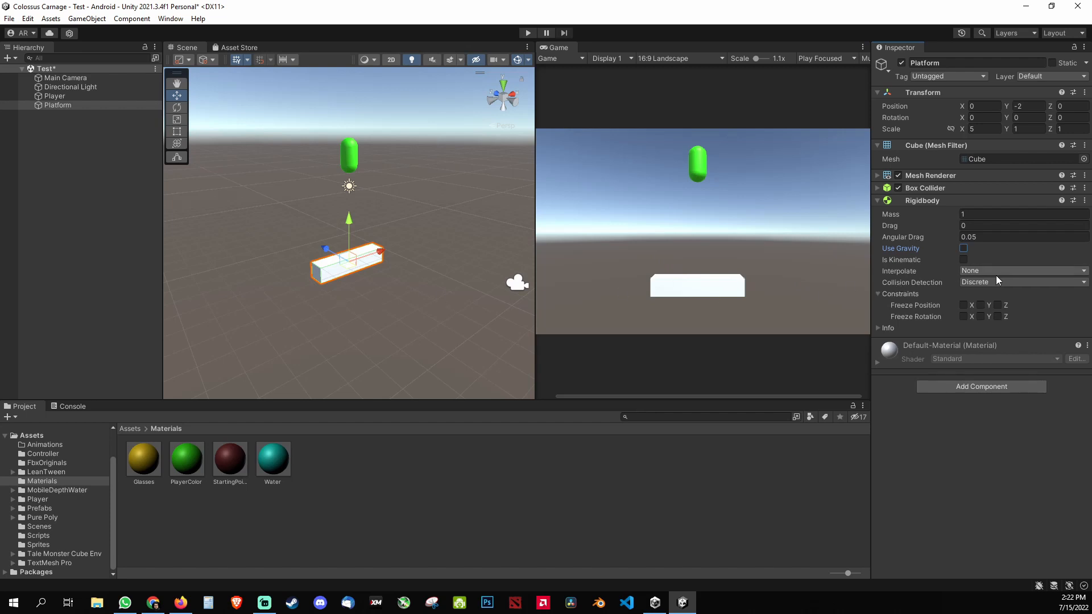
click(963, 317)
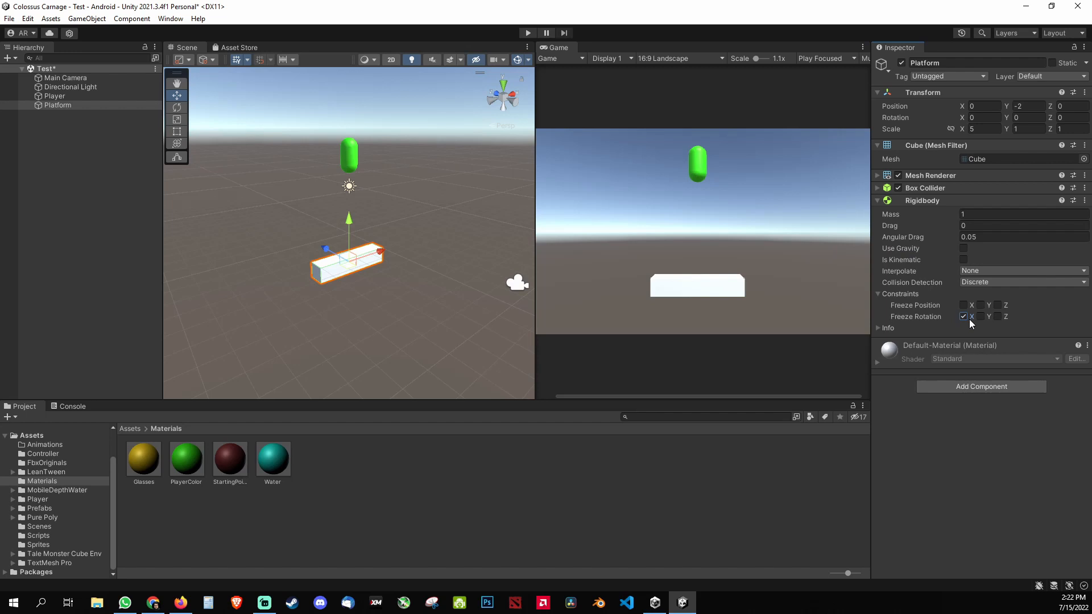
click(988, 316)
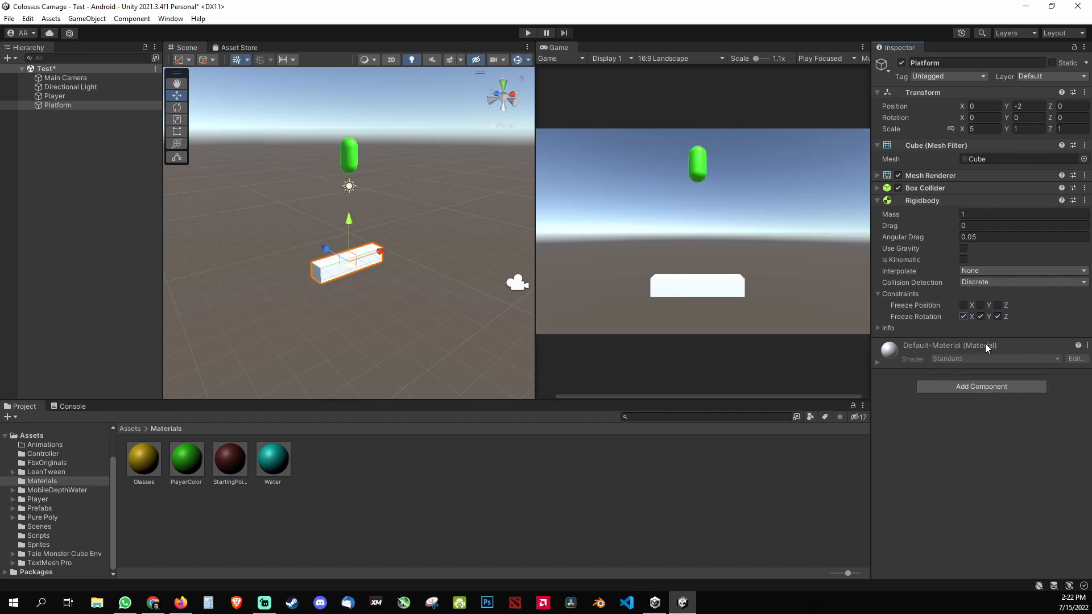
click(965, 305)
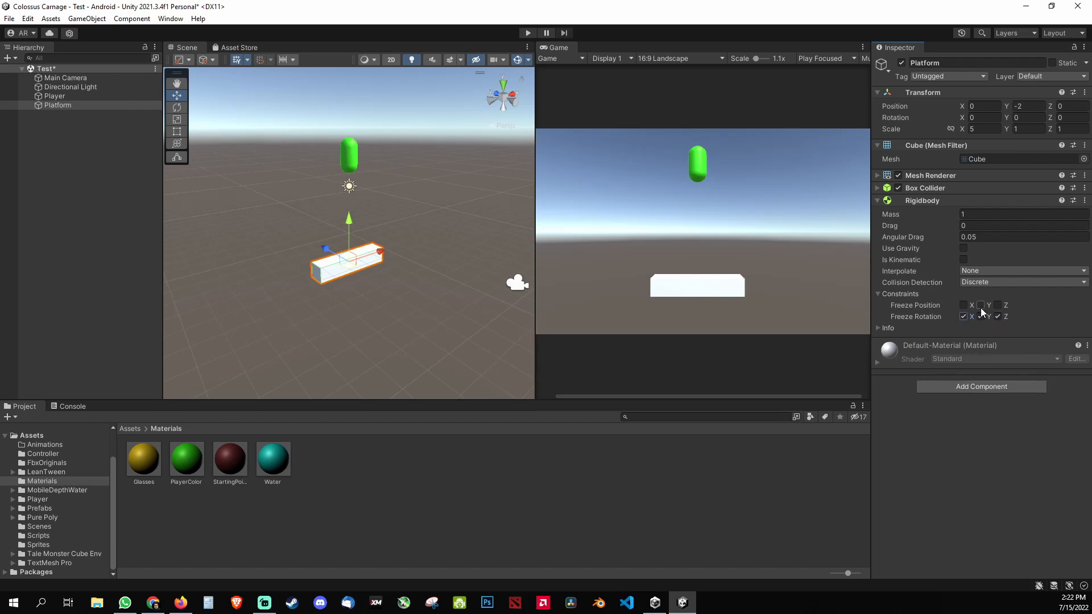
click(980, 305)
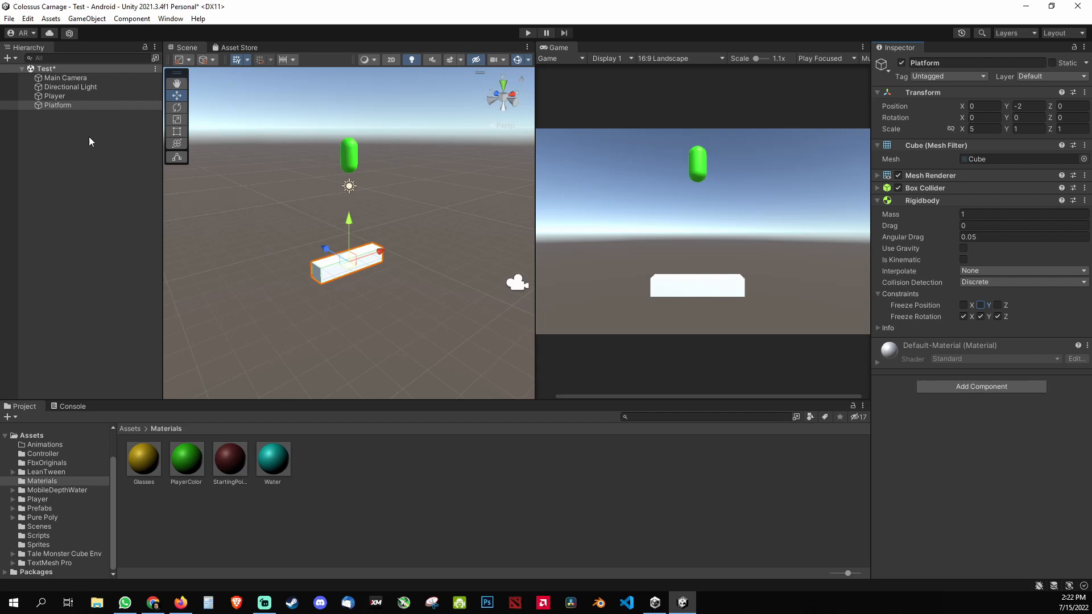
Select Player to view its Rigidbody, gravity on and height about 4.76.
click(55, 95)
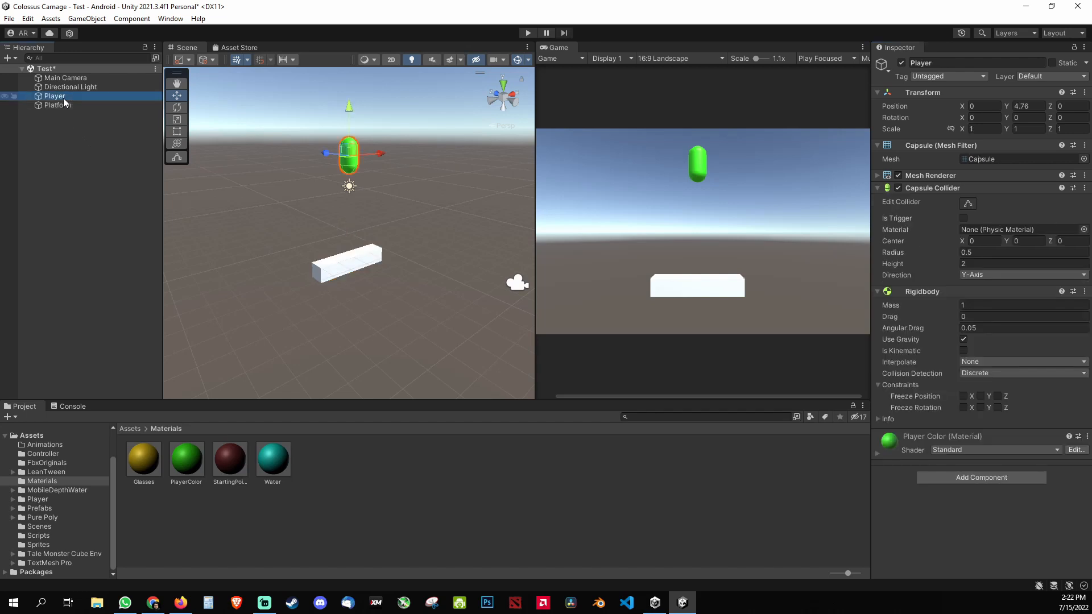
mouse_move(111, 105)
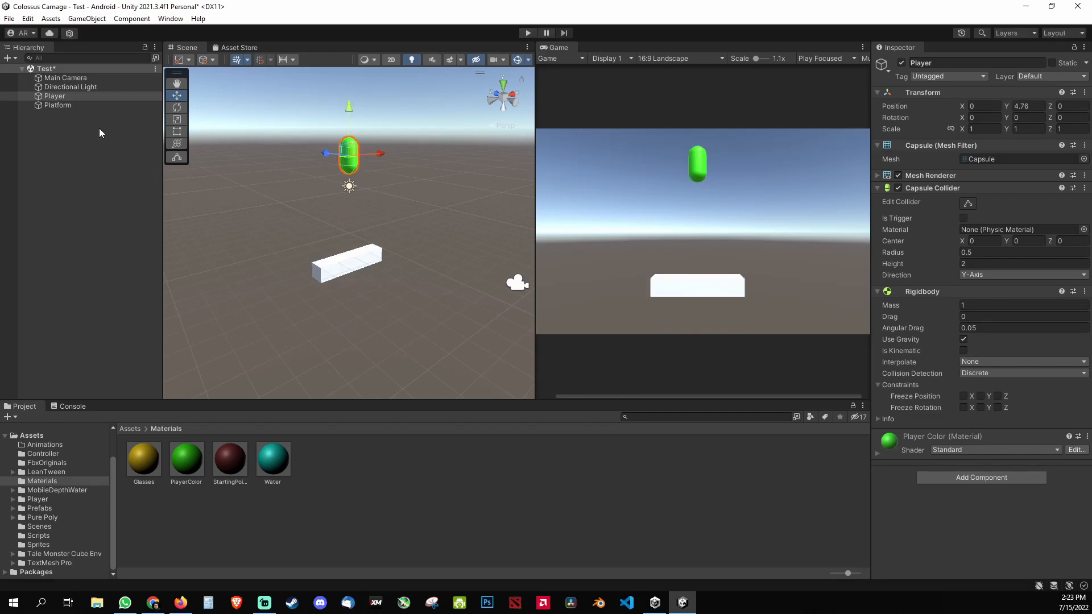
Toggle Platform's Freeze Position Y on and off again, leaving only rotation frozen.
click(58, 104)
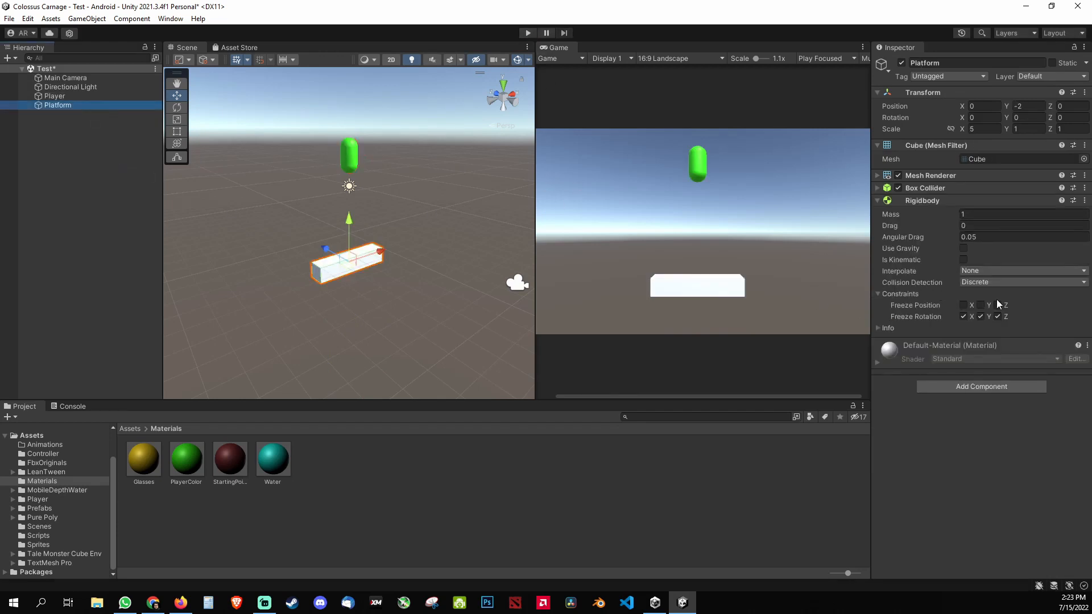
click(979, 305)
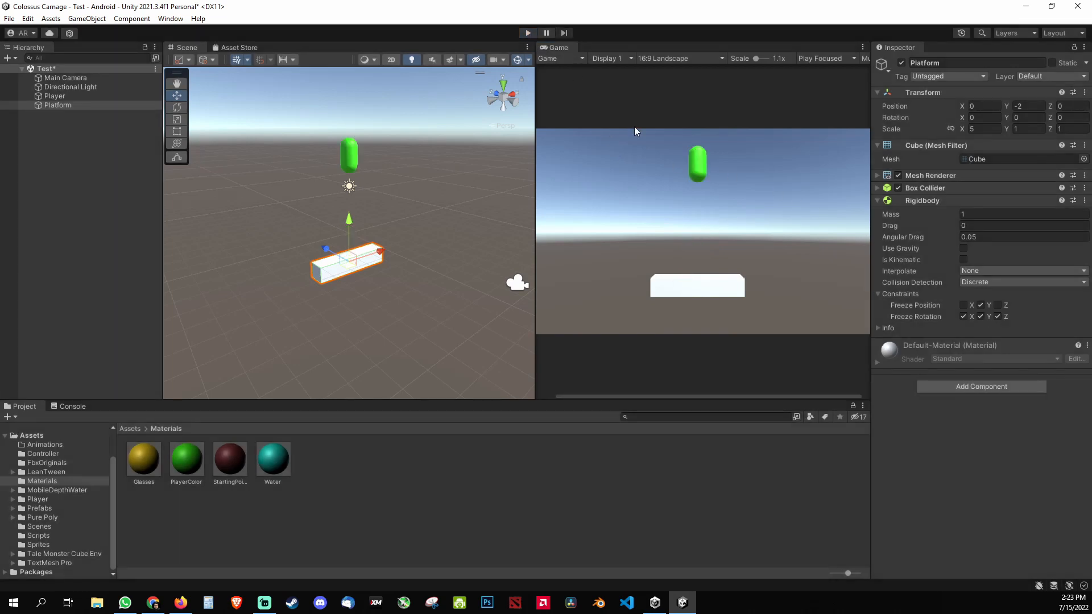
click(979, 305)
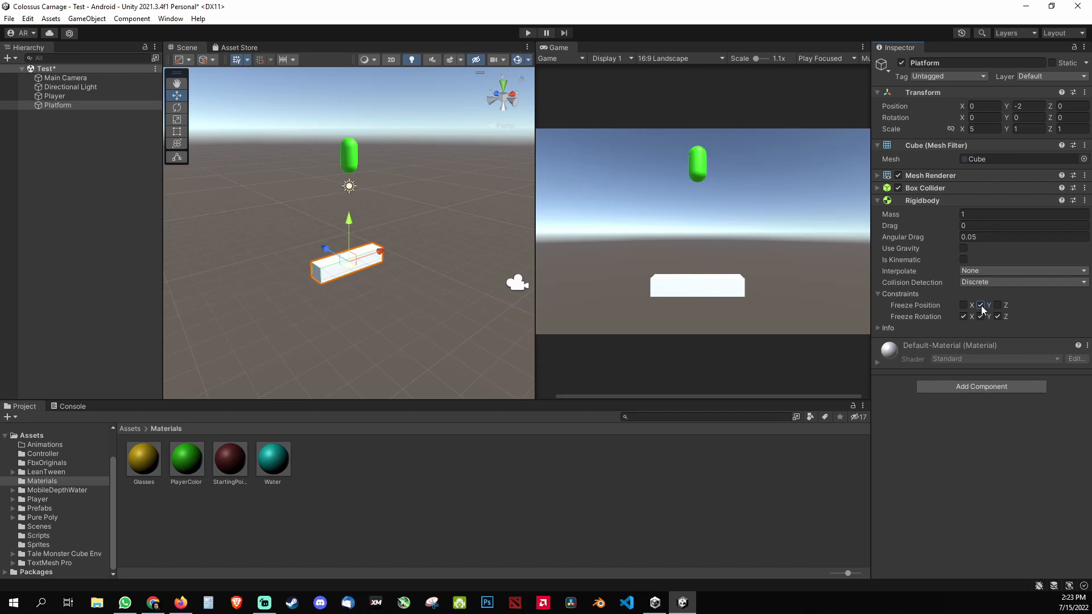
click(55, 95)
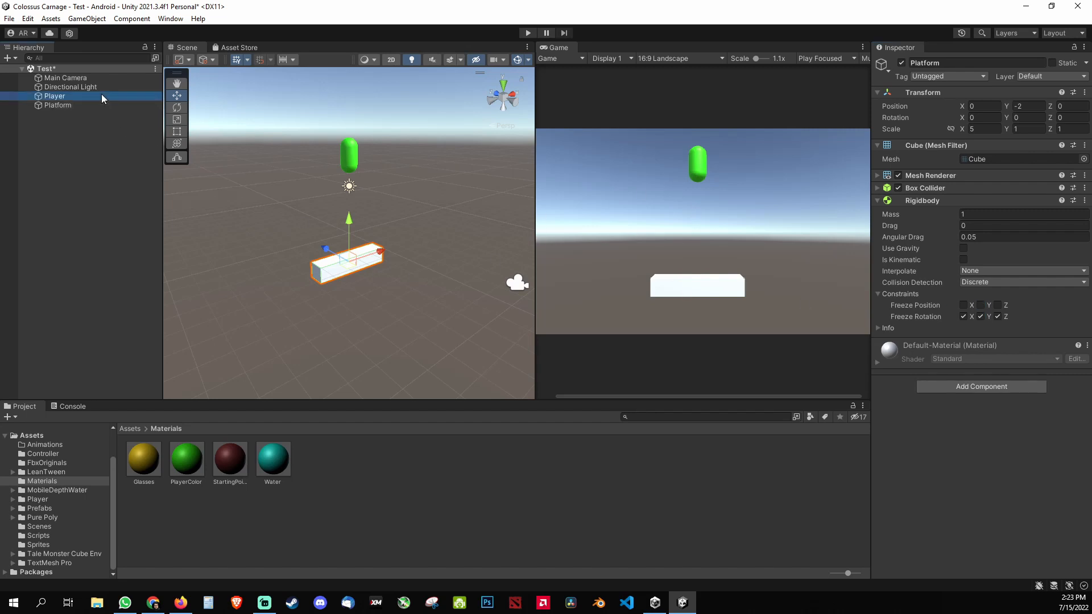
click(56, 105)
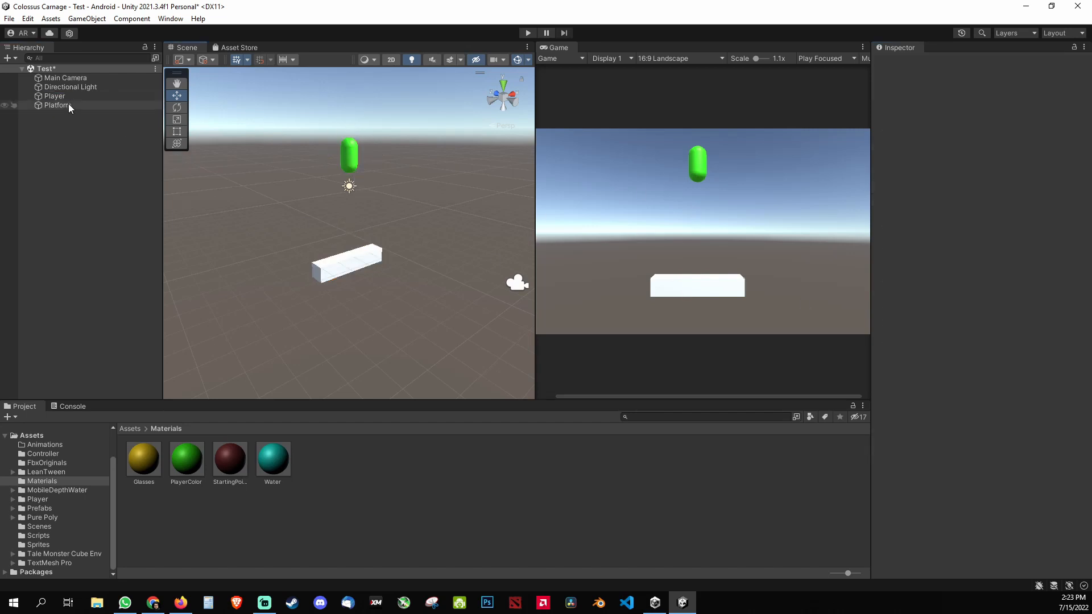
click(55, 96)
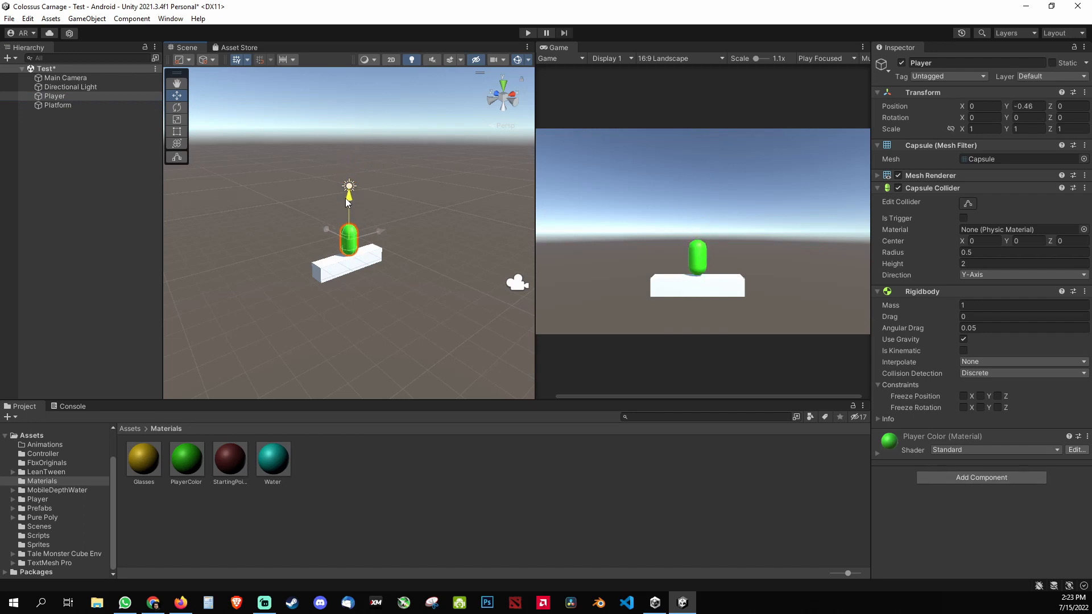
drag(348, 202, 348, 146)
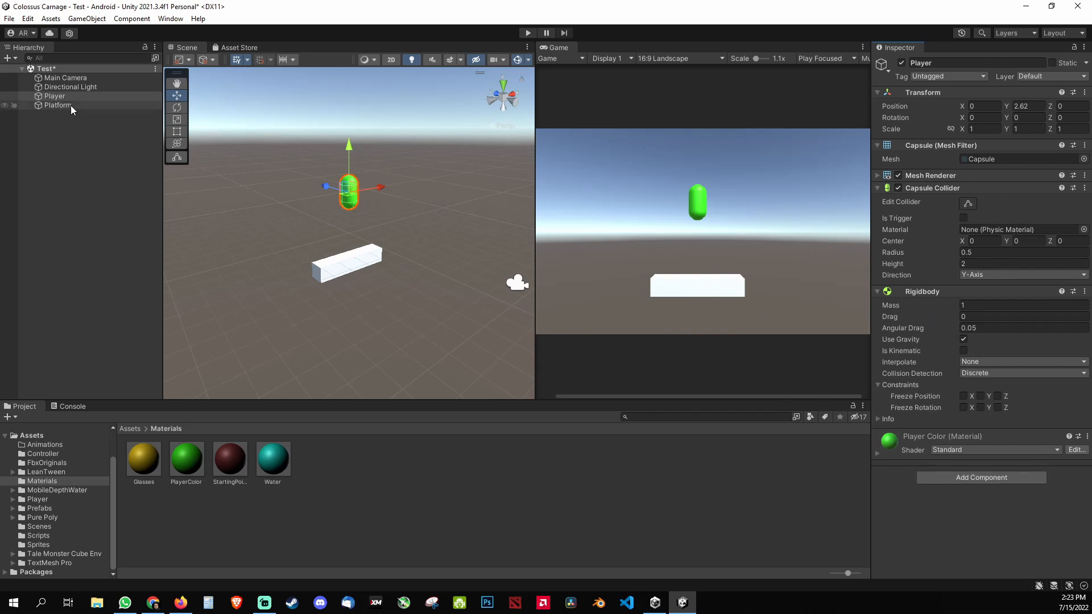
Set Platform's Rigidbody mass to 50, test-run the scene, then raise it to 500.
click(58, 105)
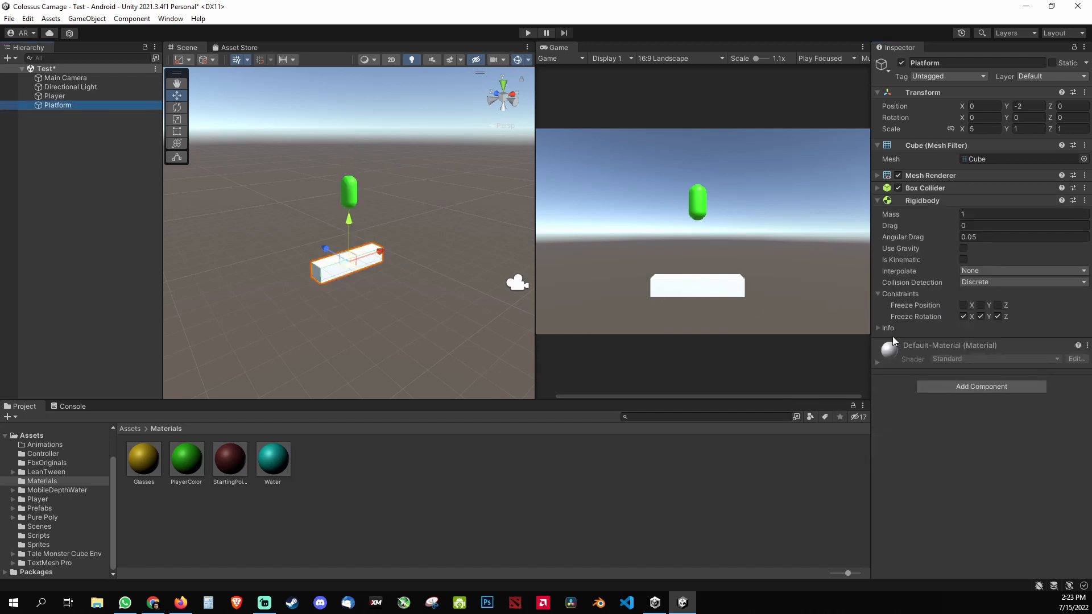
click(1022, 213)
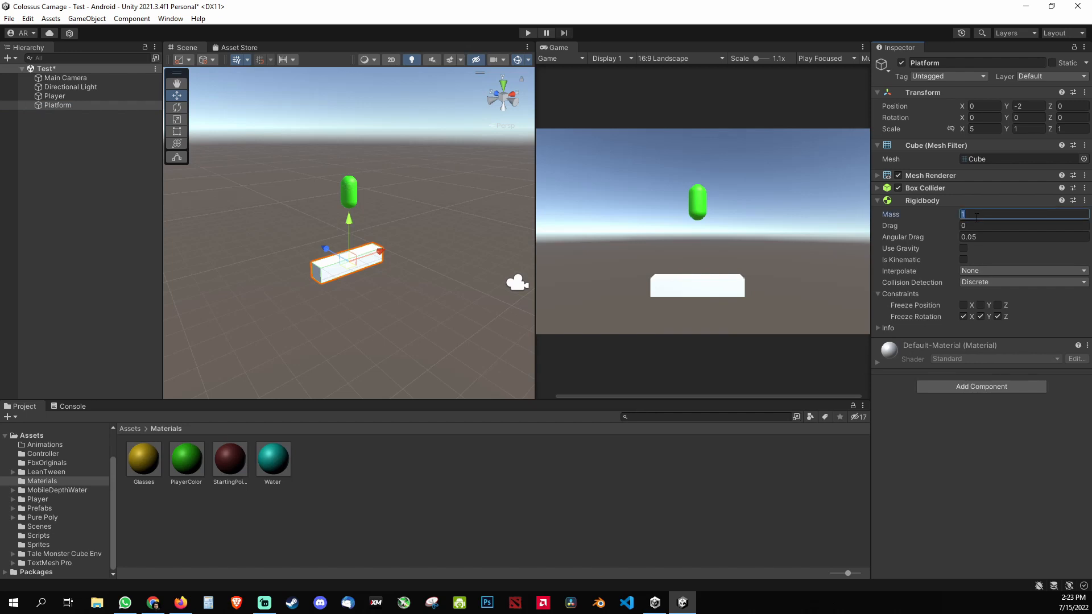
text(50)
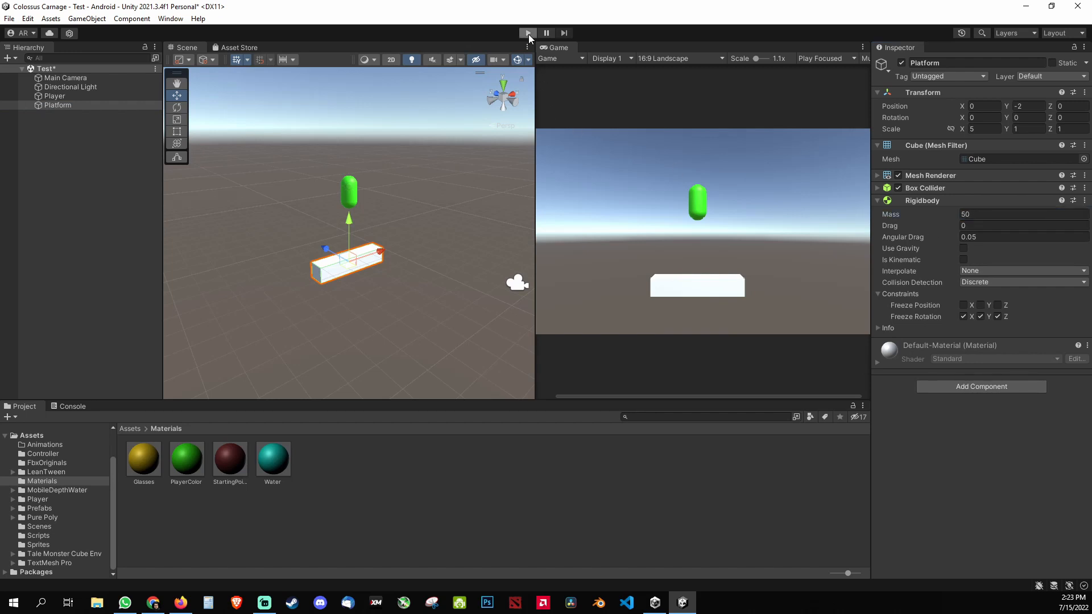
click(526, 33)
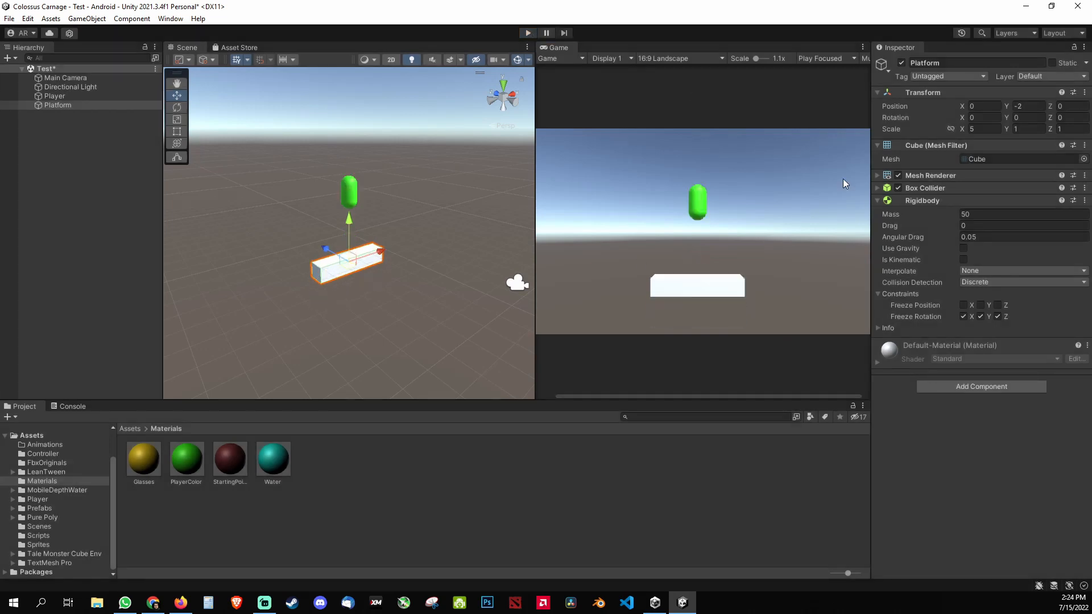
click(1020, 214)
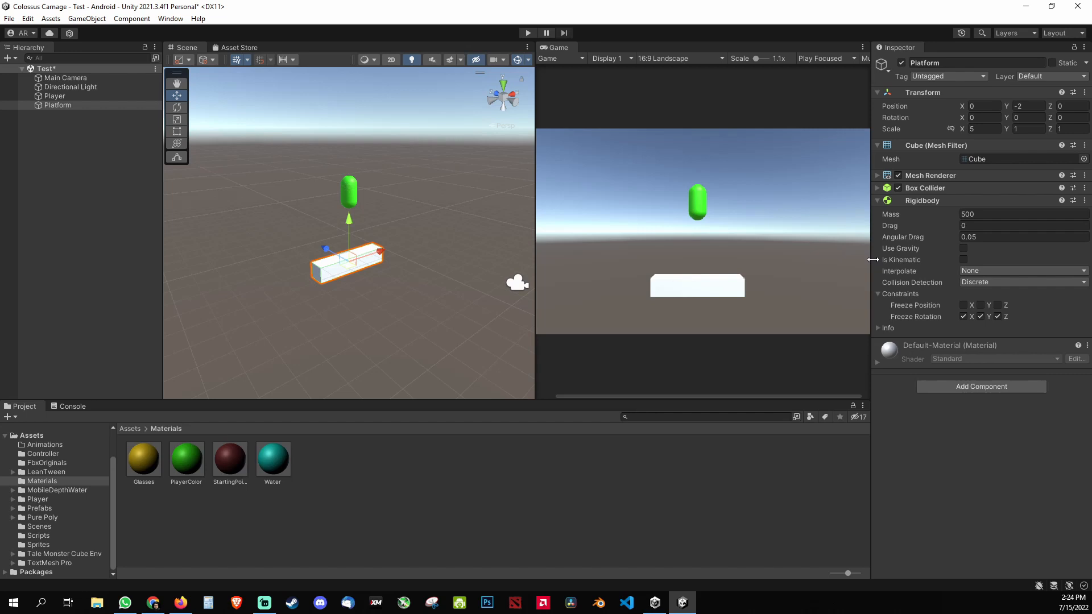
mouse_move(748, 296)
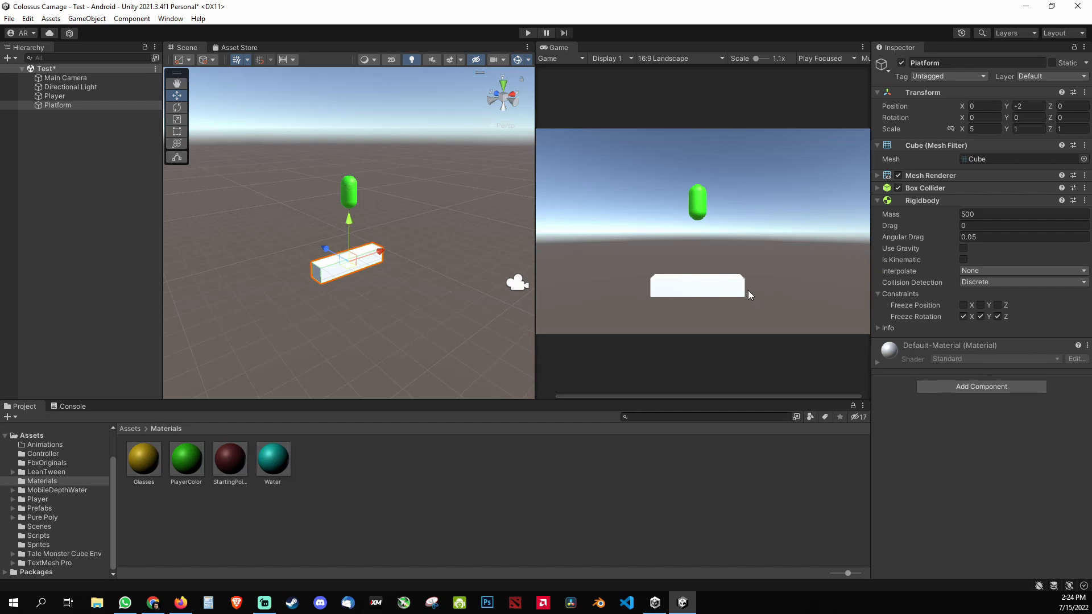
mouse_move(82, 180)
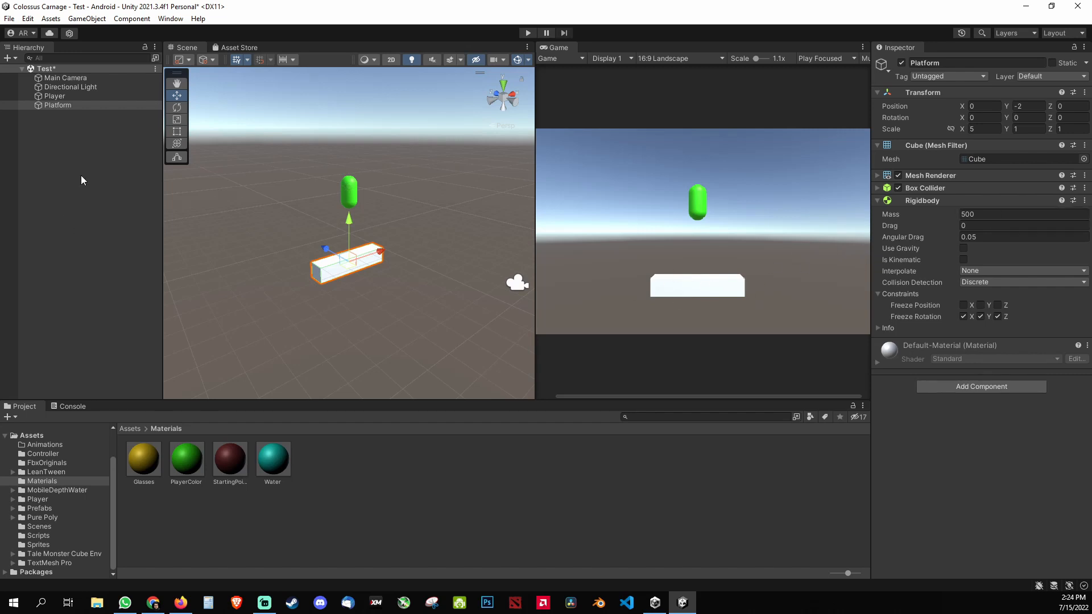
Check Player's mass, then change Platform's Rigidbody mass from 500 to 1e-07.
click(54, 95)
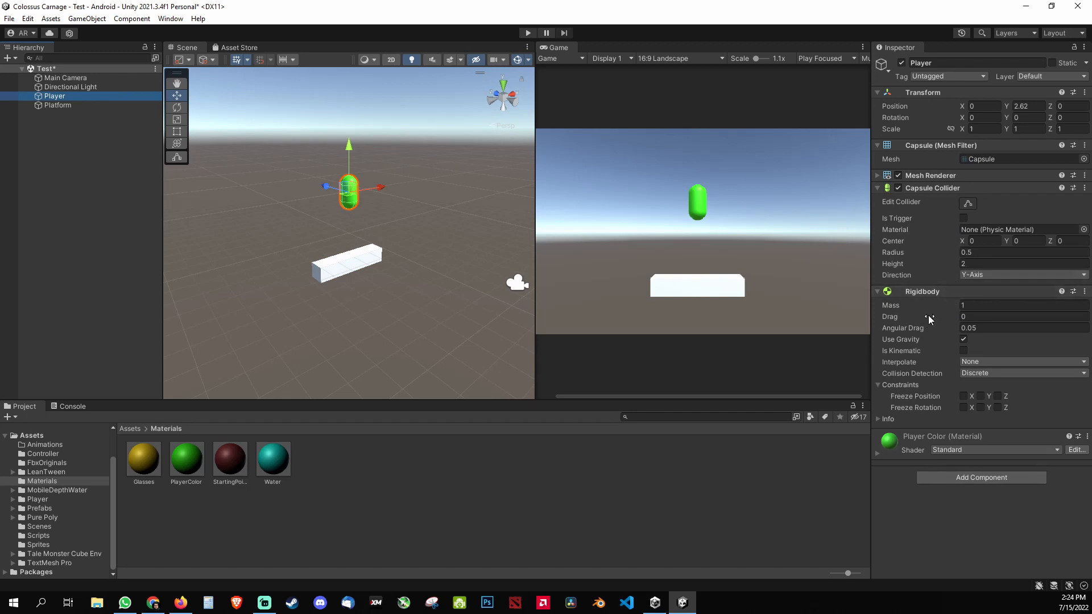
click(1016, 304)
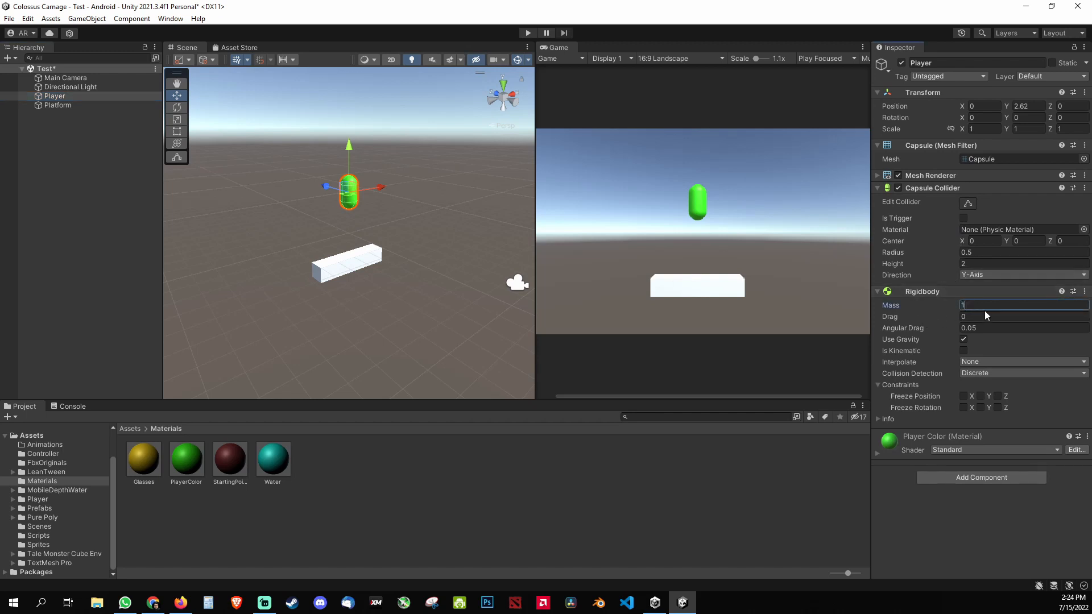
click(58, 104)
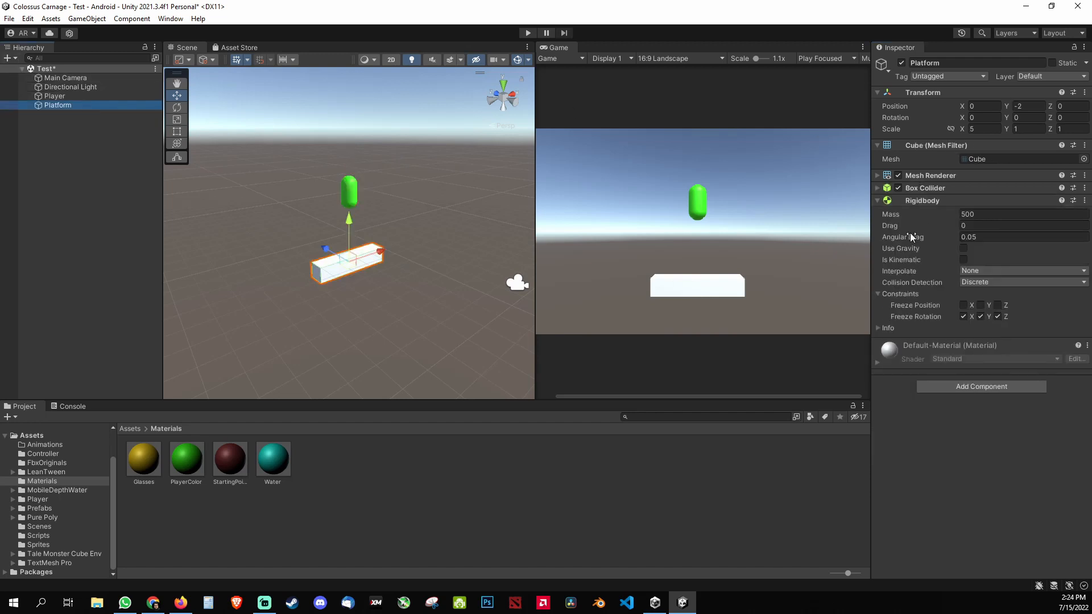
click(1020, 214)
text(0)
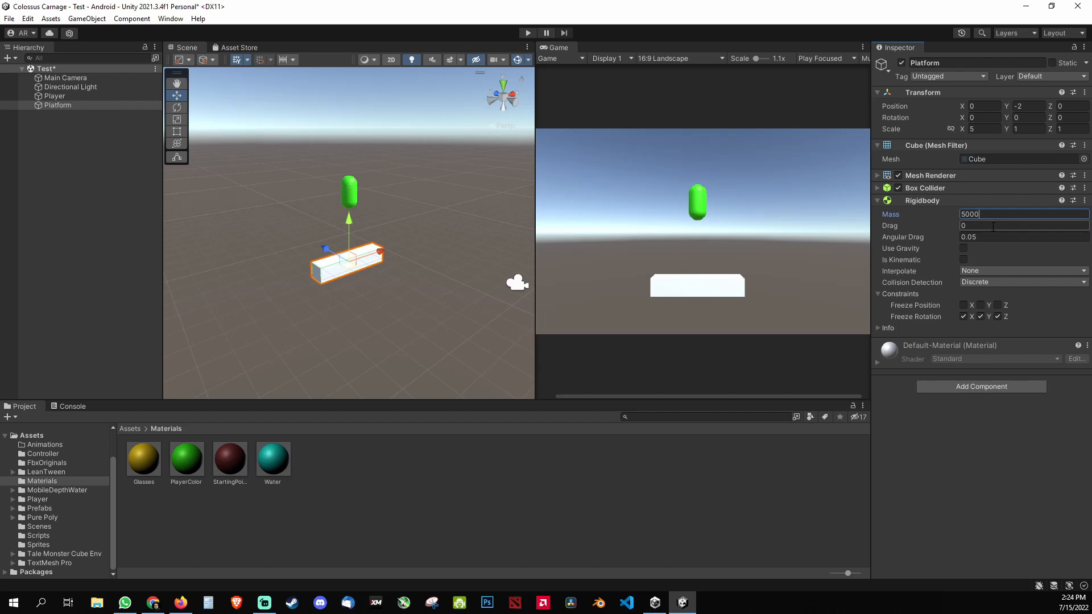
key(ctrl+a)
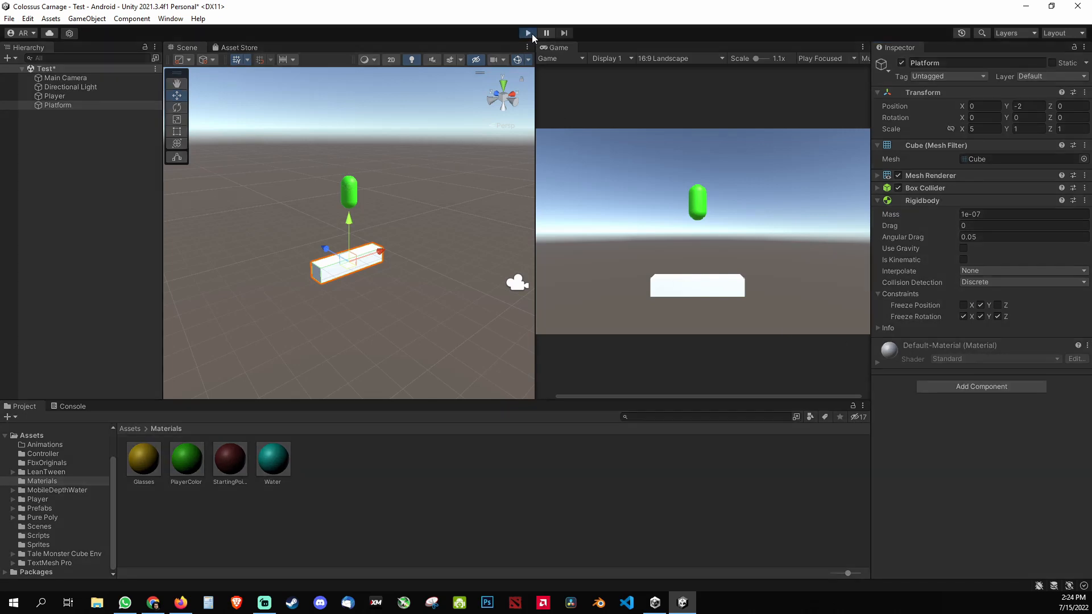
Test-run with the tiny mass, then set Platform's mass back to 50 and test again.
click(526, 33)
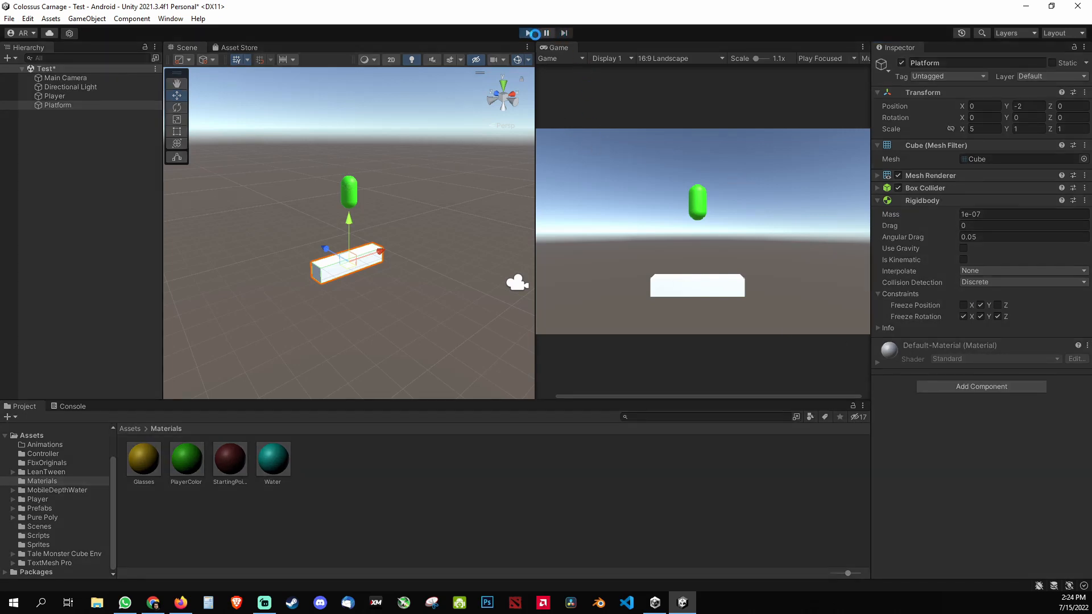
click(527, 33)
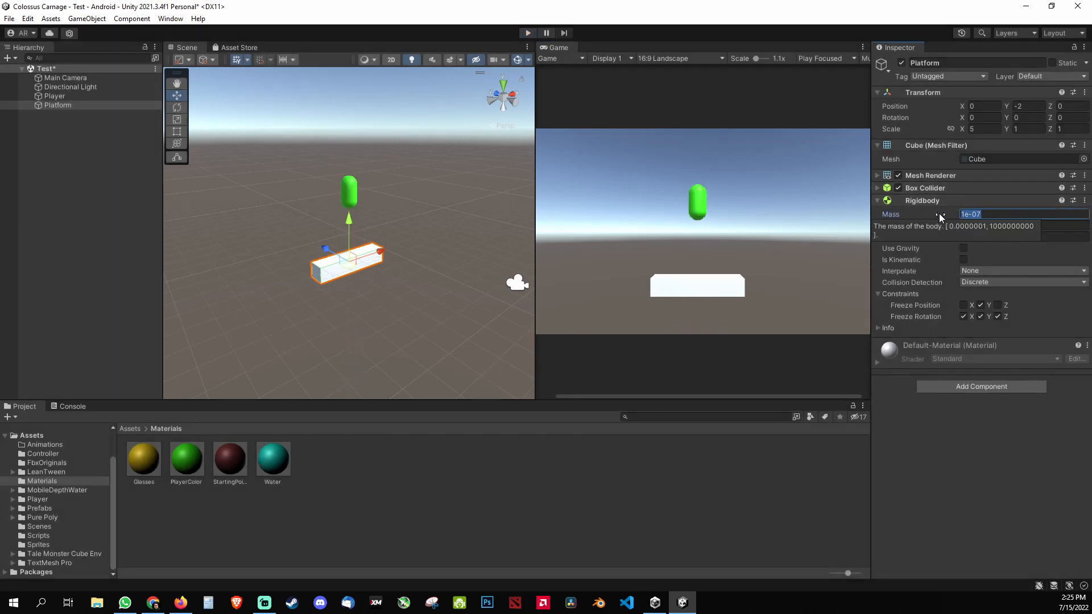
text(50)
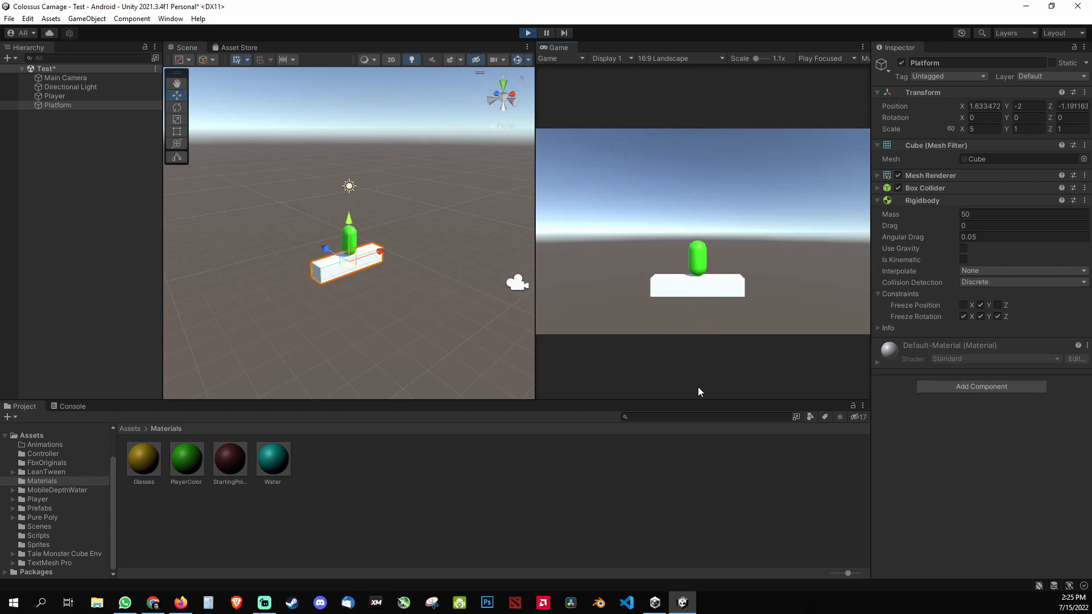
click(963, 305)
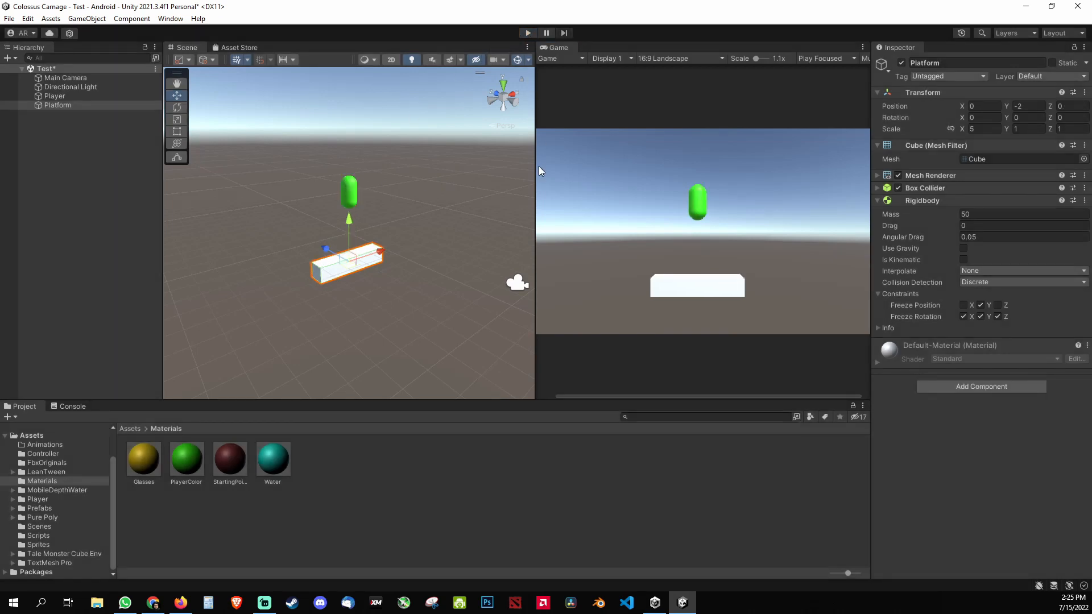
Set Player's Rigidbody mass to 15 and expand Platform's Rigidbody constraints.
click(57, 104)
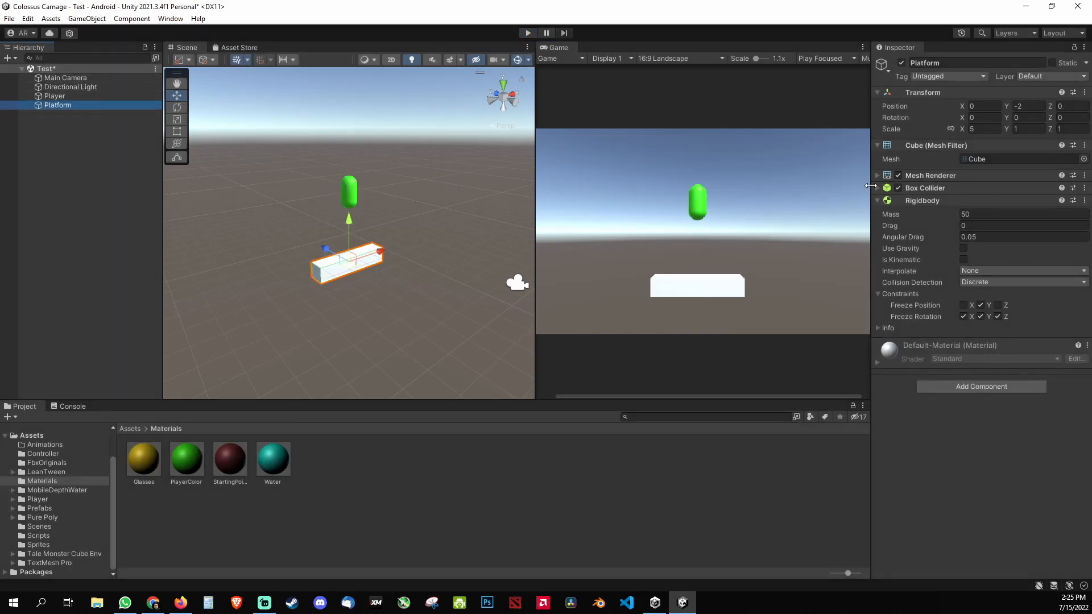
click(877, 188)
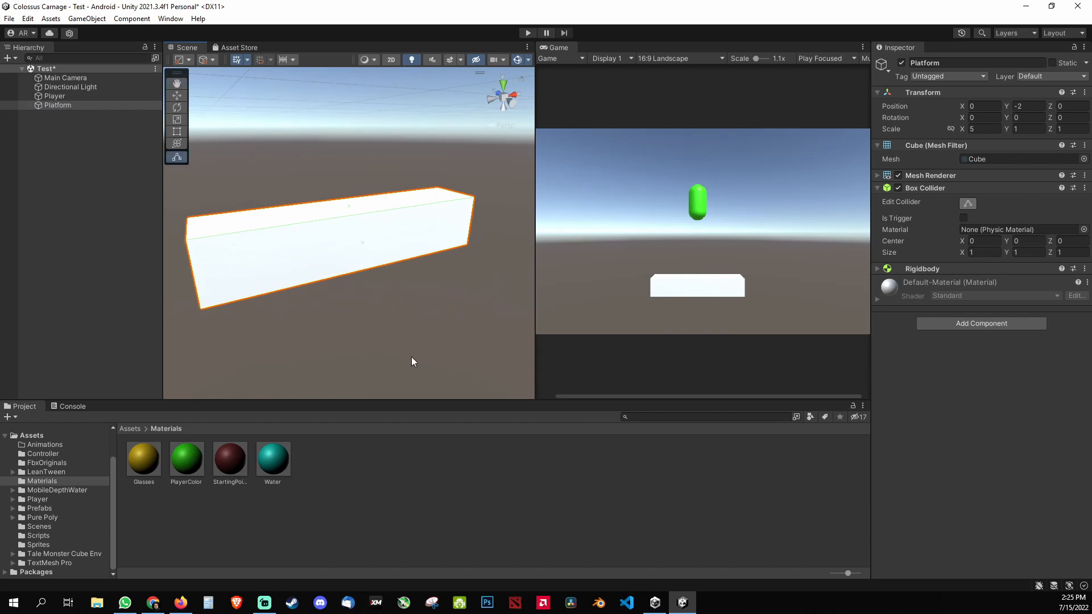
click(54, 95)
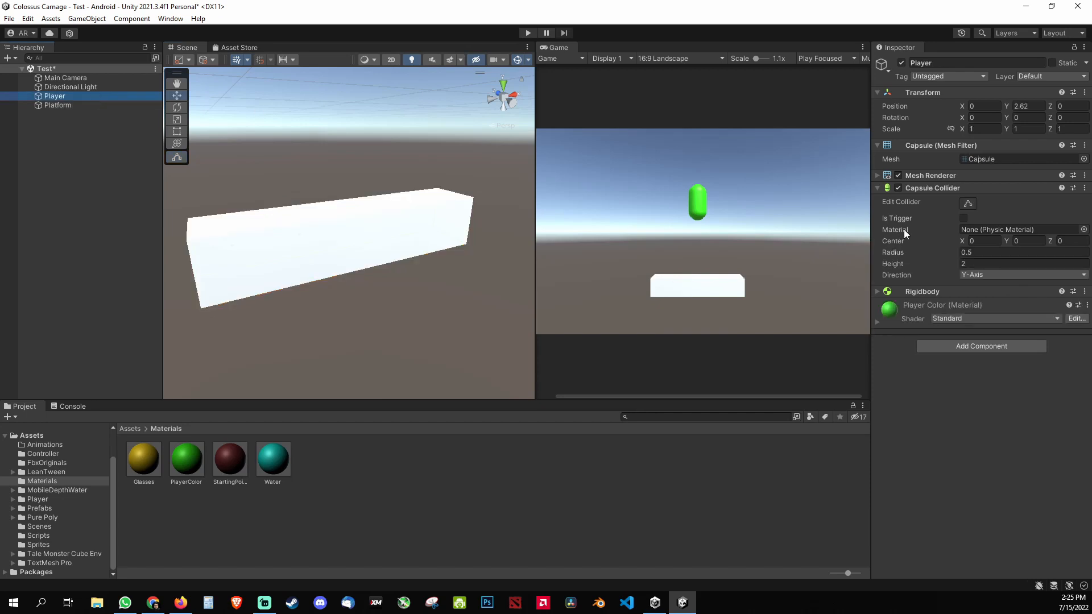
click(58, 105)
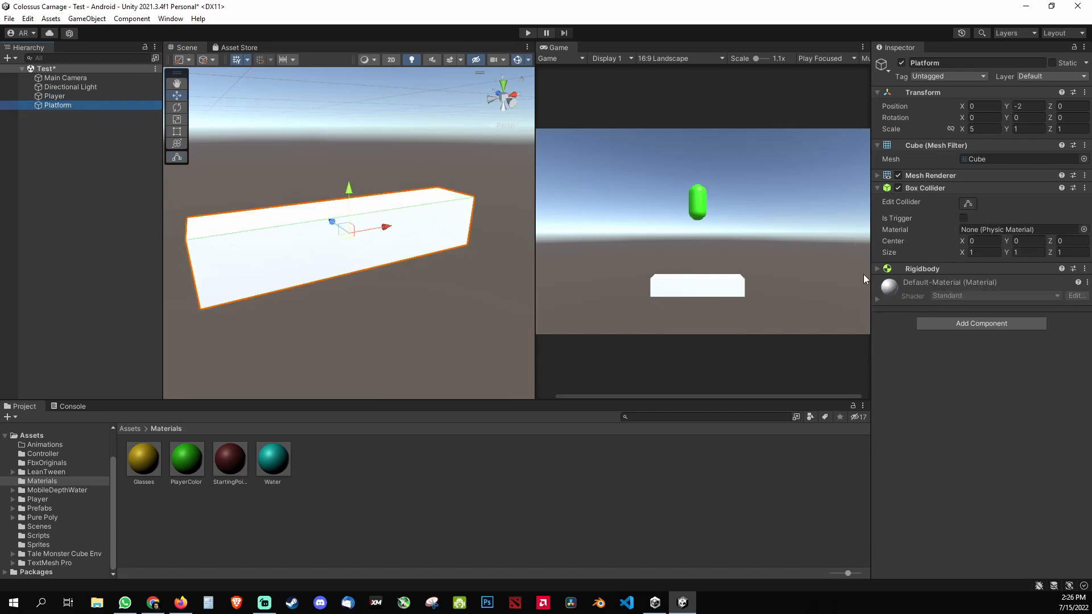
click(53, 96)
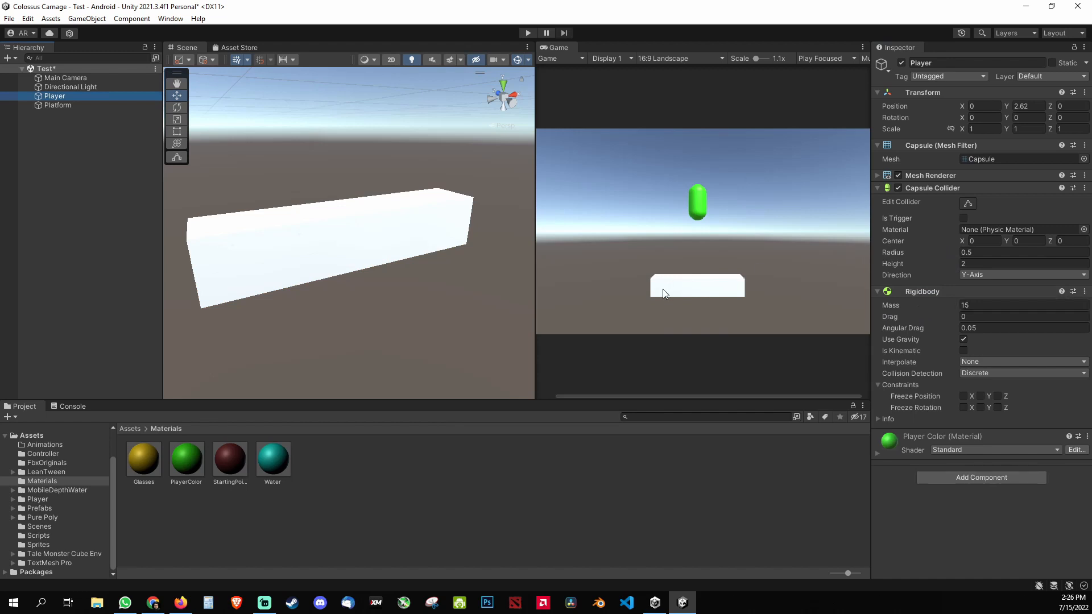
click(58, 105)
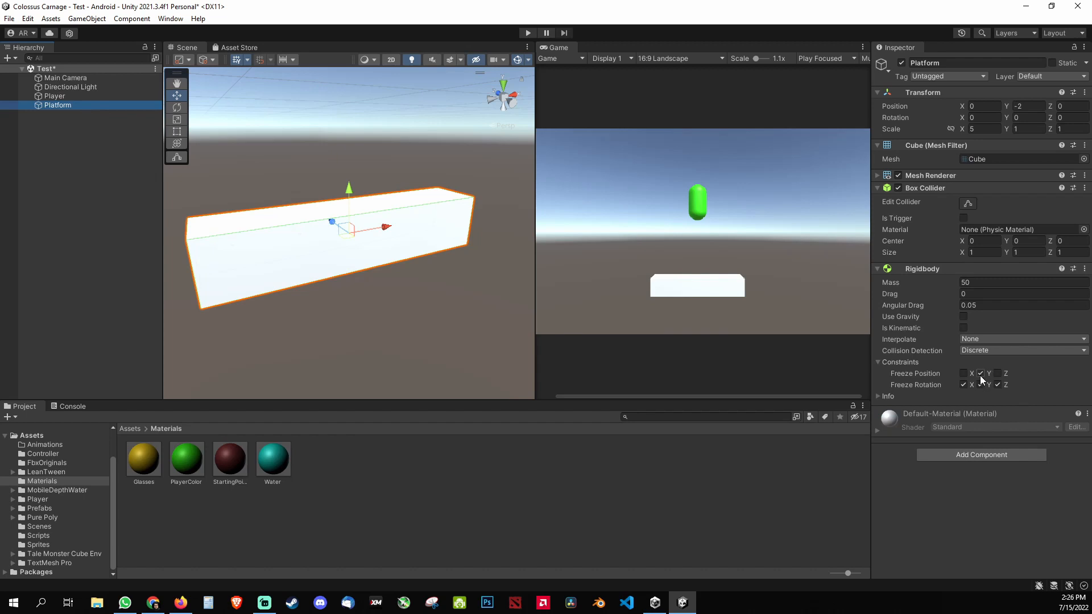
mouse_move(980, 380)
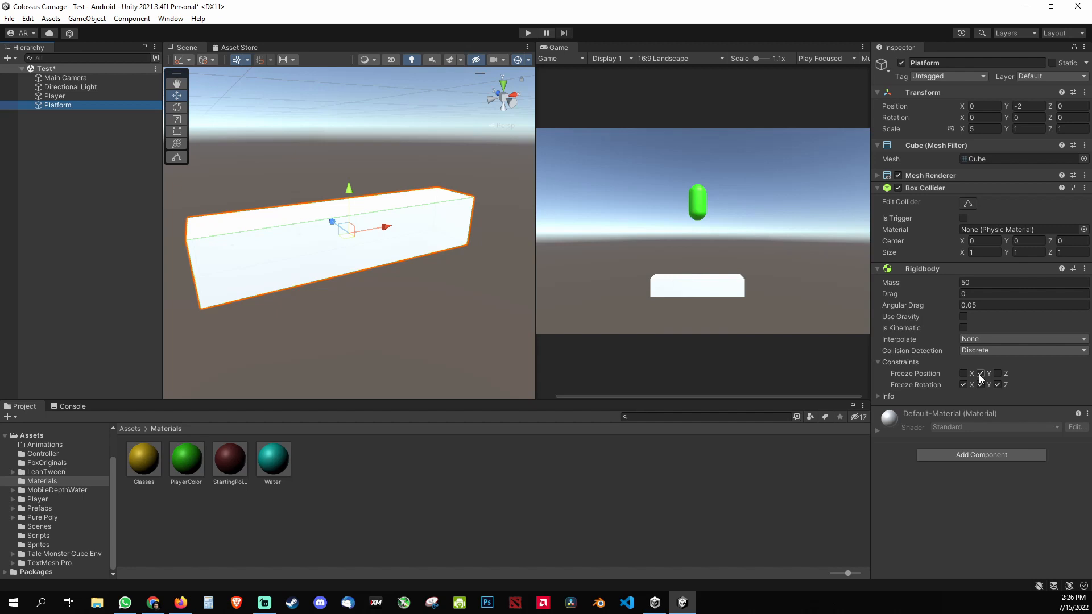
click(979, 373)
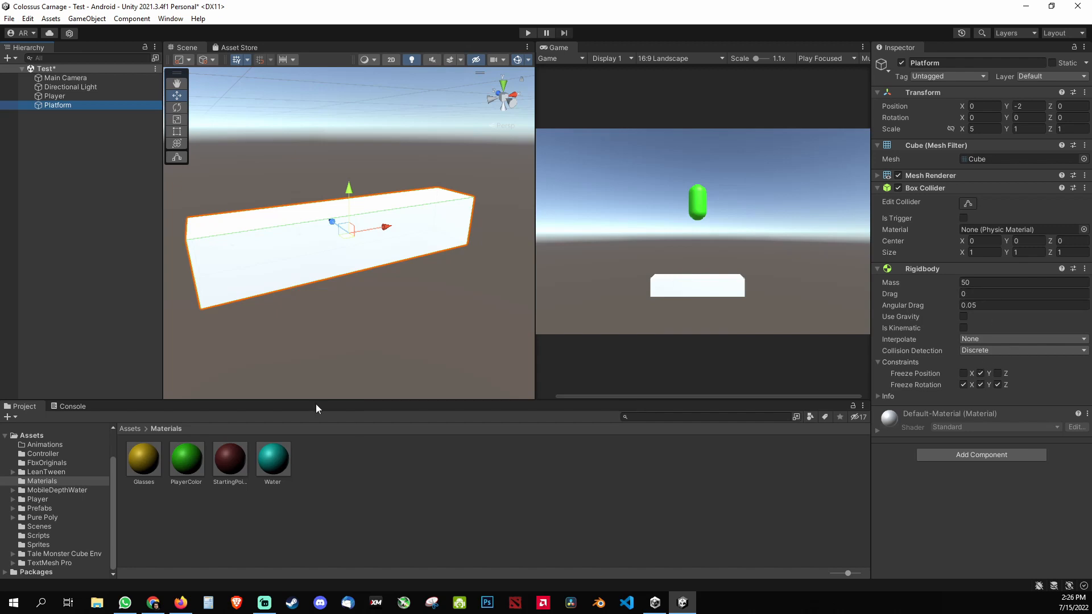